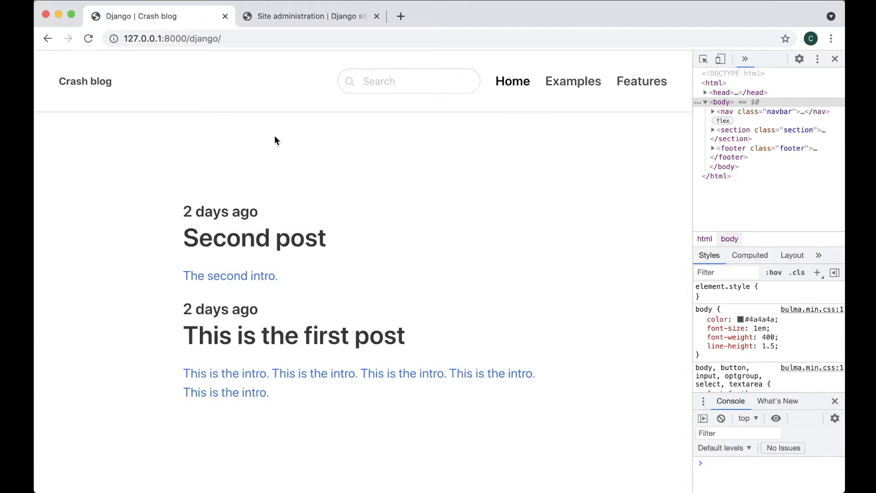
pyautogui.moveTo(297, 17)
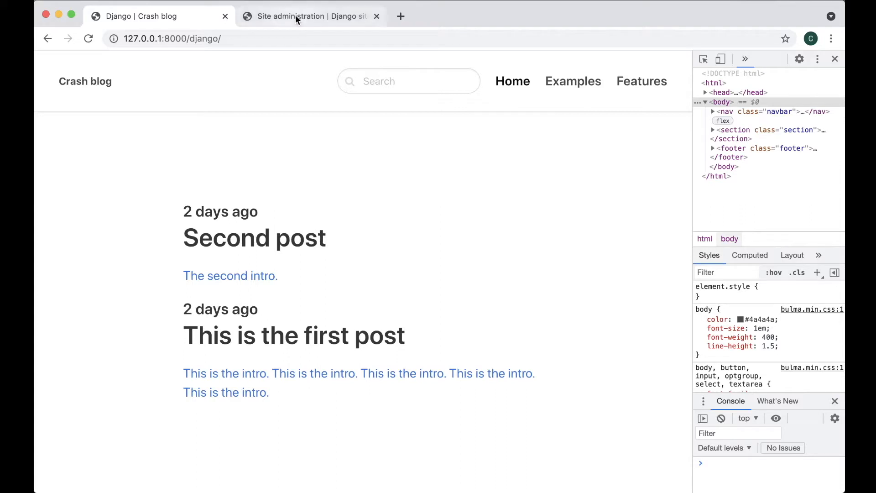
# Show the admin Posts list with 'Second post' and 'This is the first post'
pyautogui.click(308, 16)
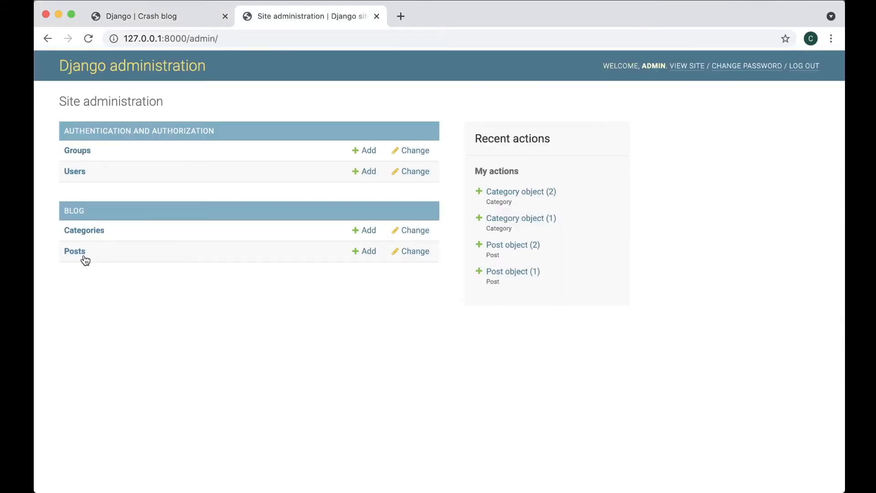
pyautogui.click(74, 250)
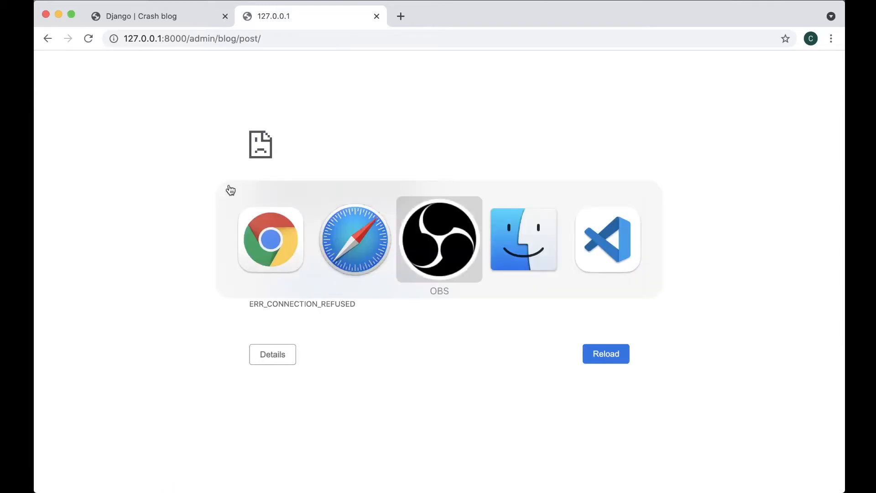
pyautogui.click(608, 240)
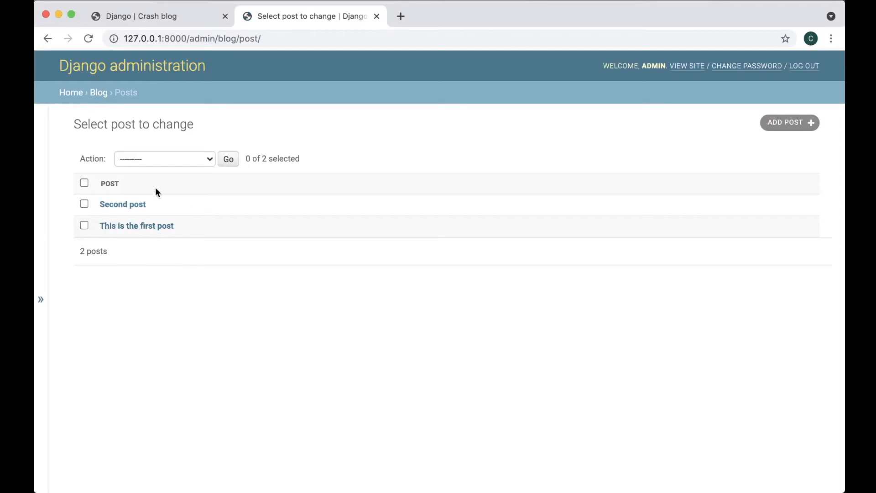
pyautogui.moveTo(186, 222)
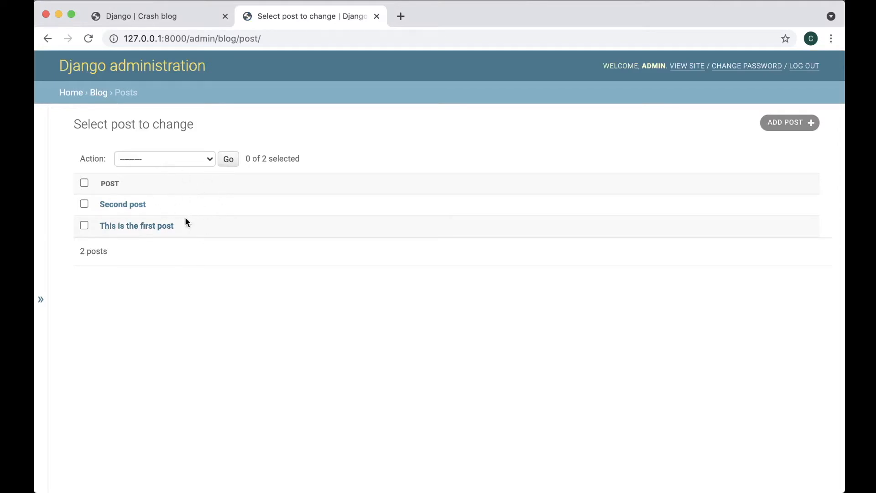
pyautogui.moveTo(257, 183)
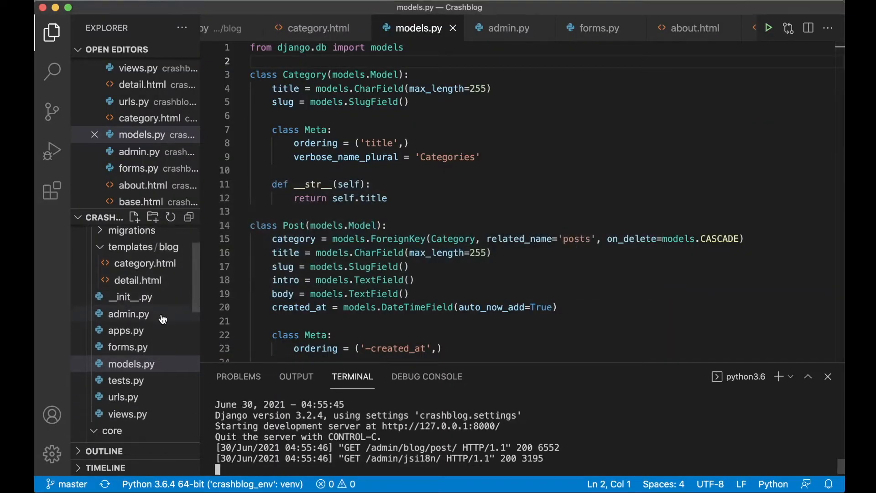
# In admin.py, write class PostAdmin(admin.ModelAdmin) with search_fields = ['title', 'intro', 'body']
pyautogui.click(128, 313)
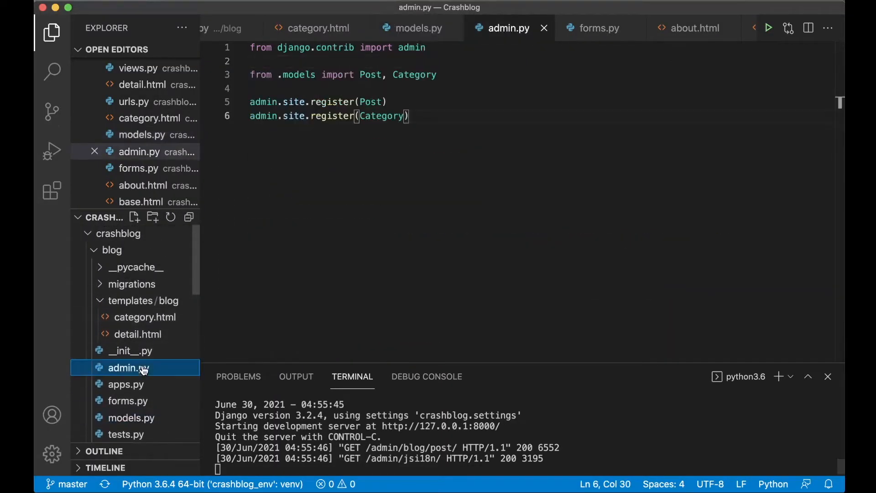
pyautogui.press('enter')
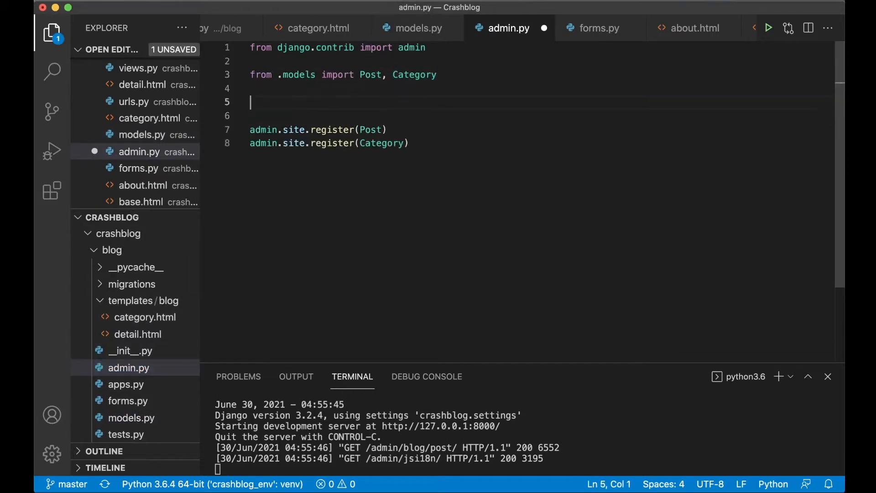
pyautogui.write('c')
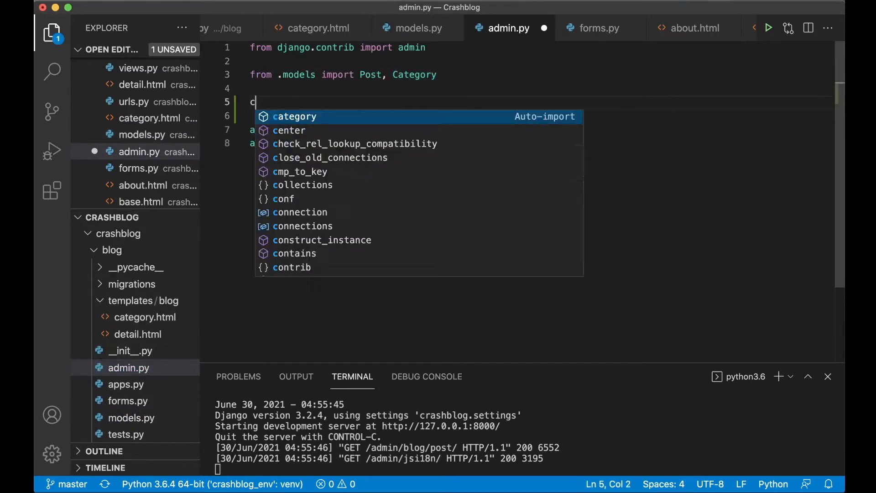
pyautogui.write('lass PostAd')
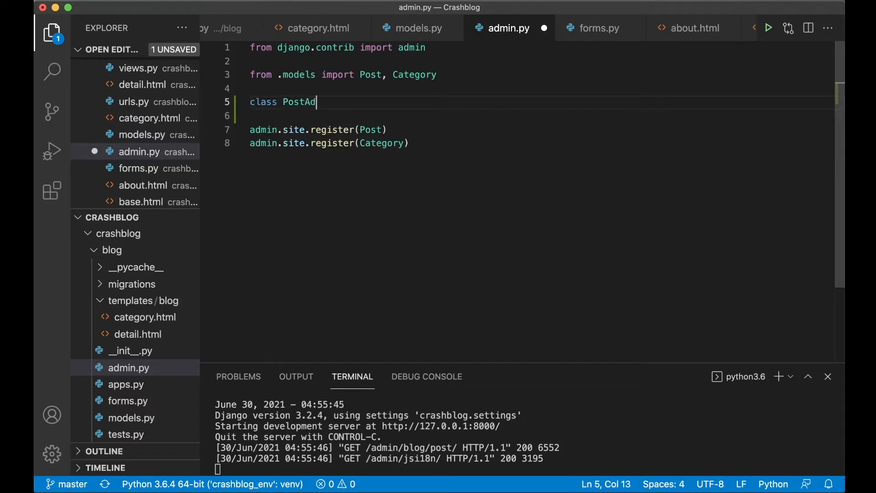
pyautogui.write('min():')
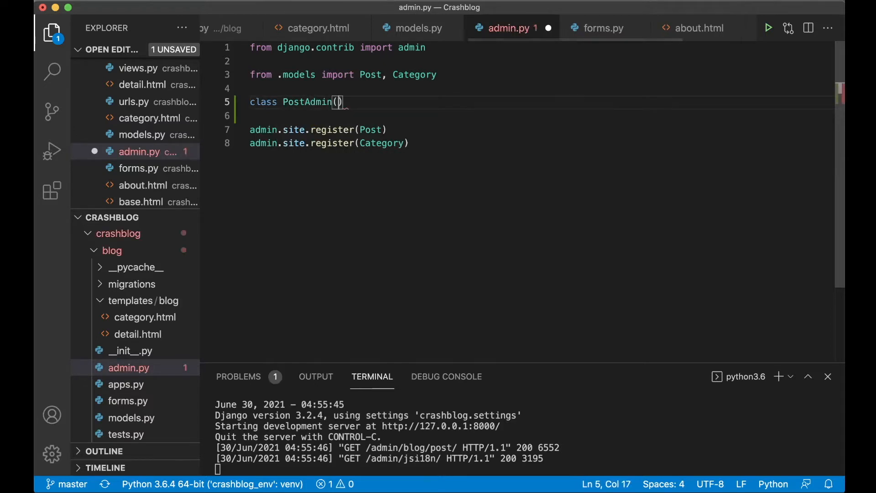
pyautogui.write('admin.ModelAdmin')
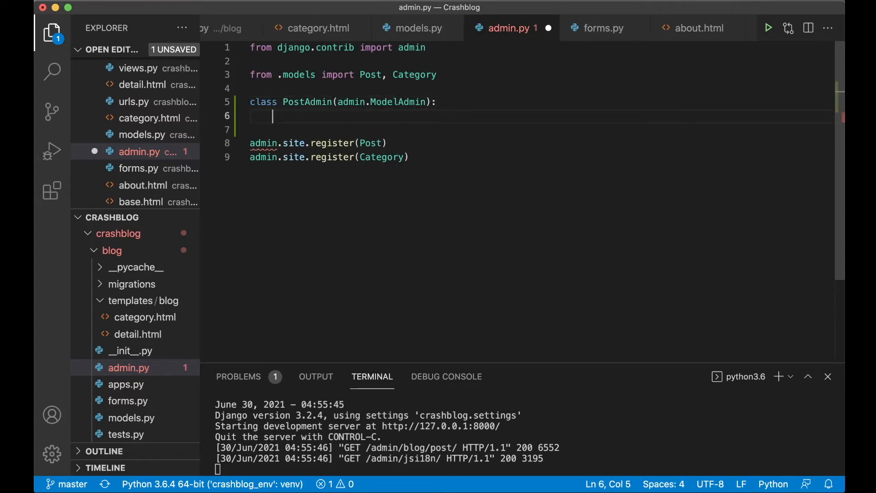
pyautogui.write('search_fields =')
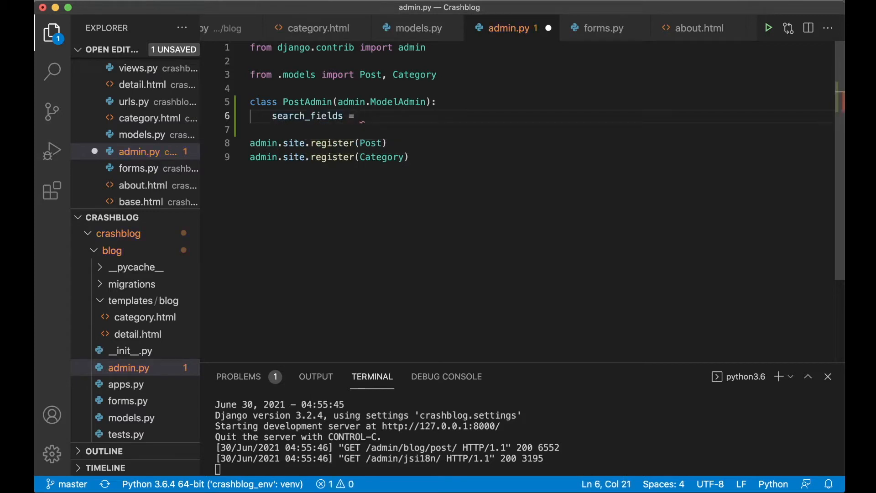
pyautogui.write("['ti']")
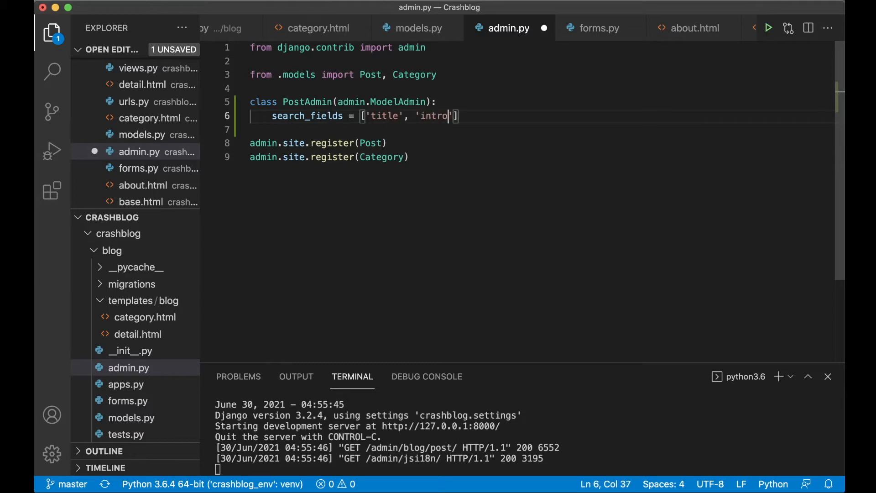
pyautogui.write(", 'body'")
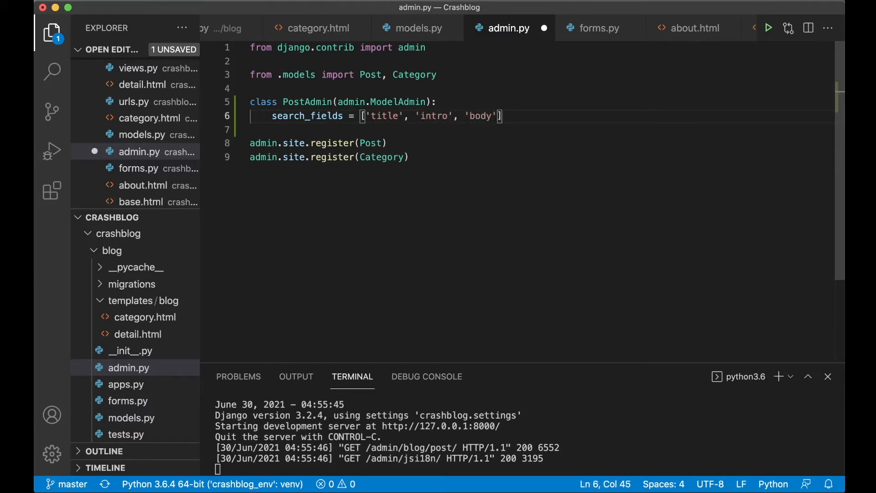
# Register Post with PostAdmin via admin.site.register(Post, PostAdmin)
pyautogui.doubleClick(306, 101)
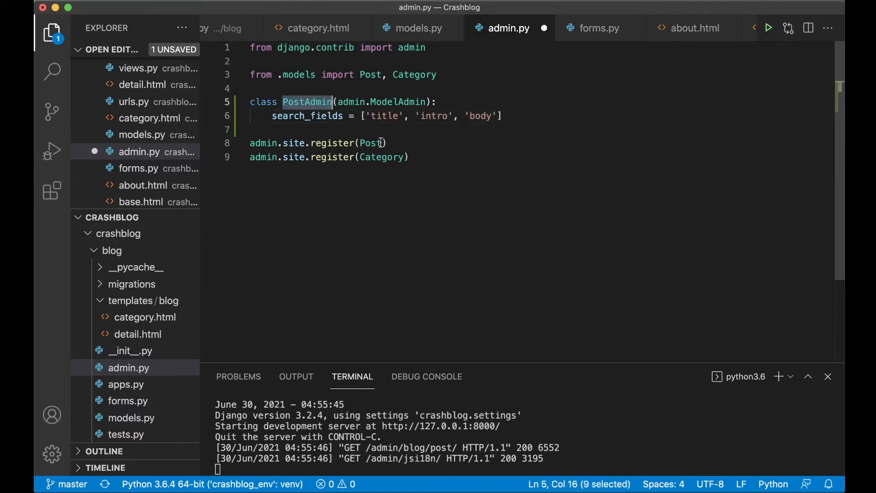
pyautogui.write(', PostAdmin')
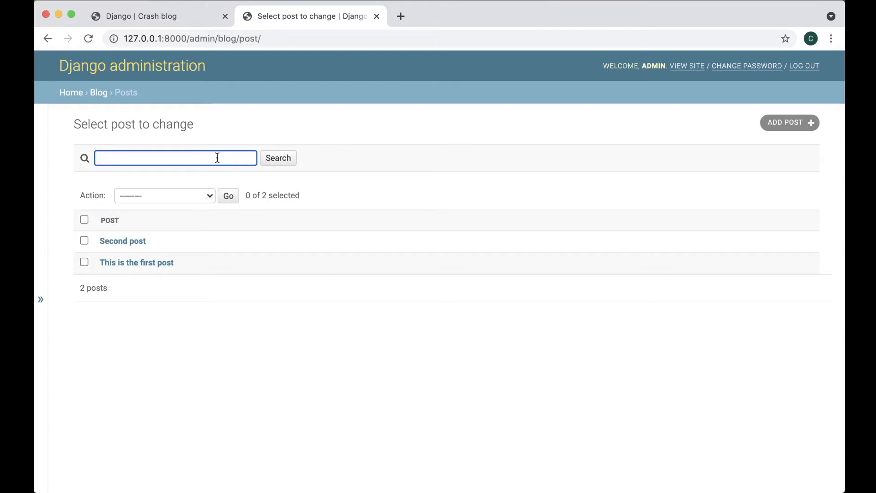
# Search the posts for 'Second', then clear the search so both posts list again
pyautogui.click(277, 158)
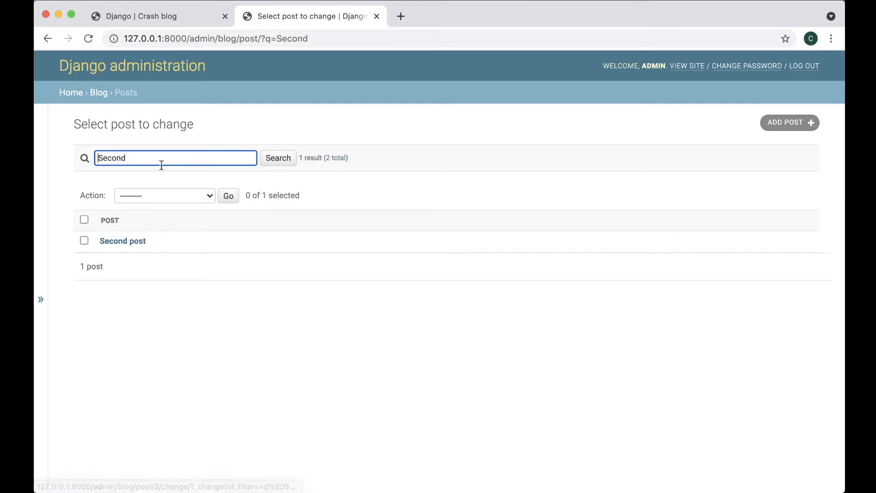
pyautogui.click(277, 158)
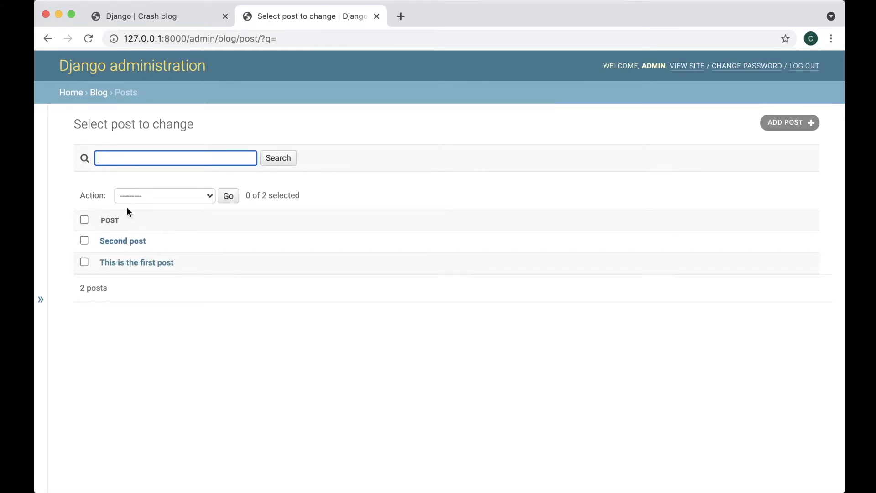
pyautogui.moveTo(133, 225)
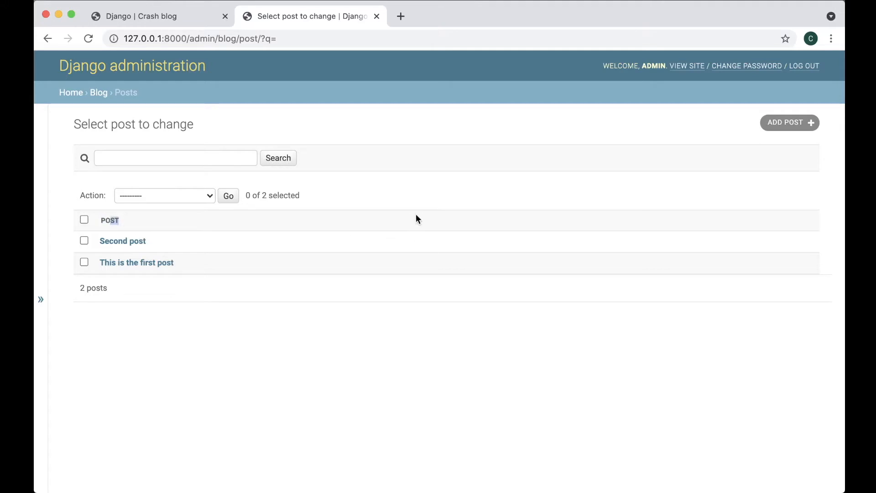
pyautogui.moveTo(660, 231)
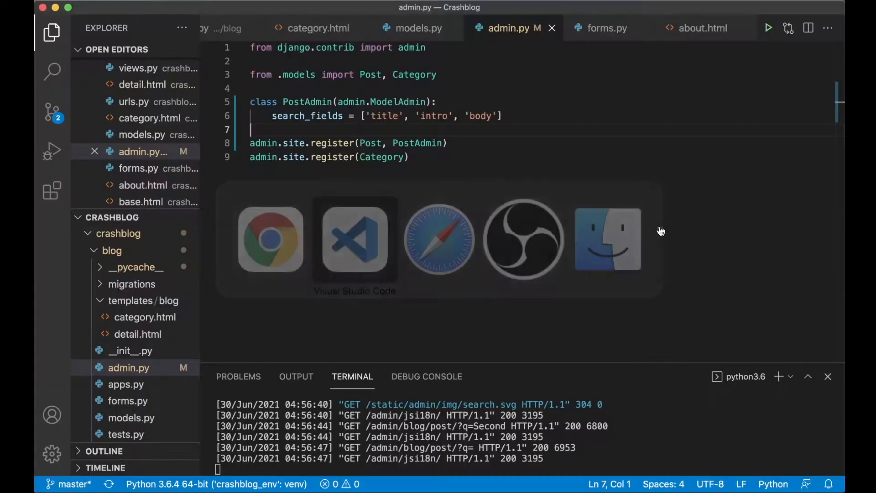
# Add list_display = ['title', 'slug', 'created_at'] to PostAdmin
pyautogui.click(505, 116)
pyautogui.write("list_display = ['title', 's")
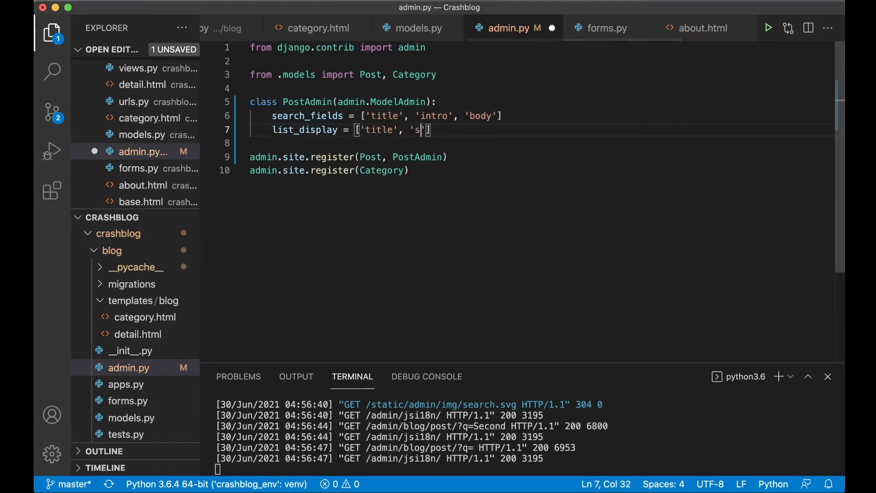
pyautogui.write("lug', 'c")
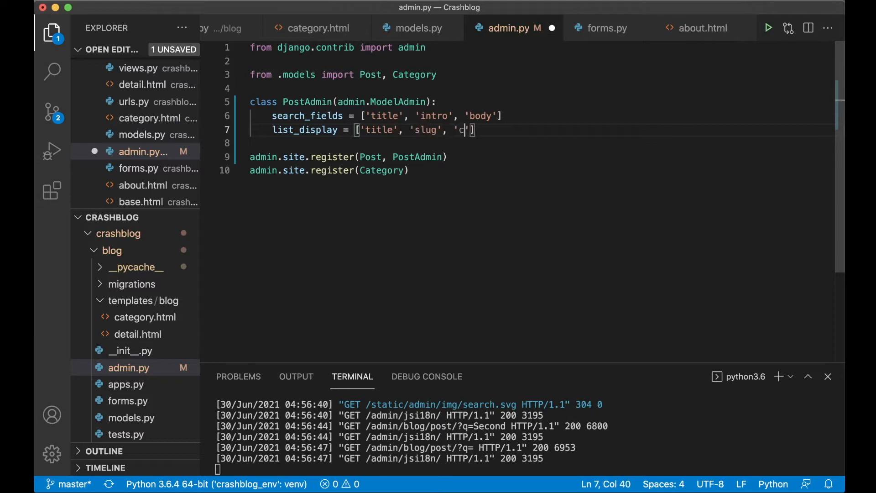
pyautogui.write('reated_at')
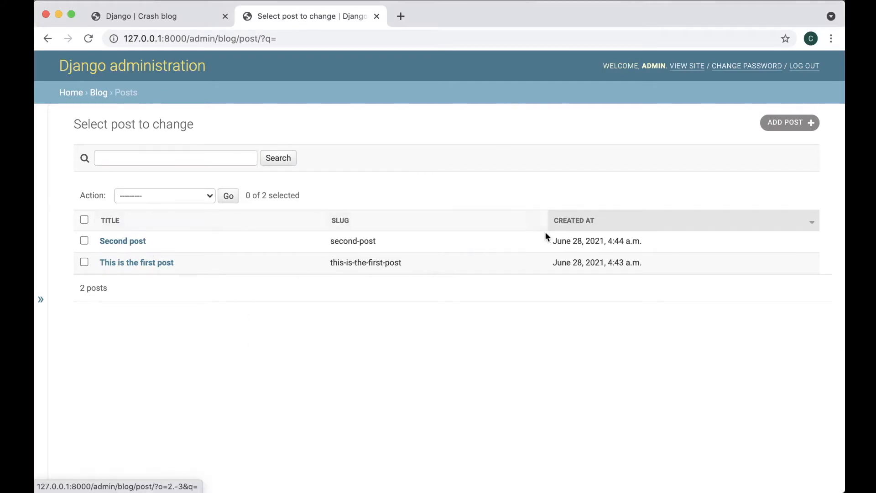
# Sort the admin Posts list by the Created at column
pyautogui.click(810, 220)
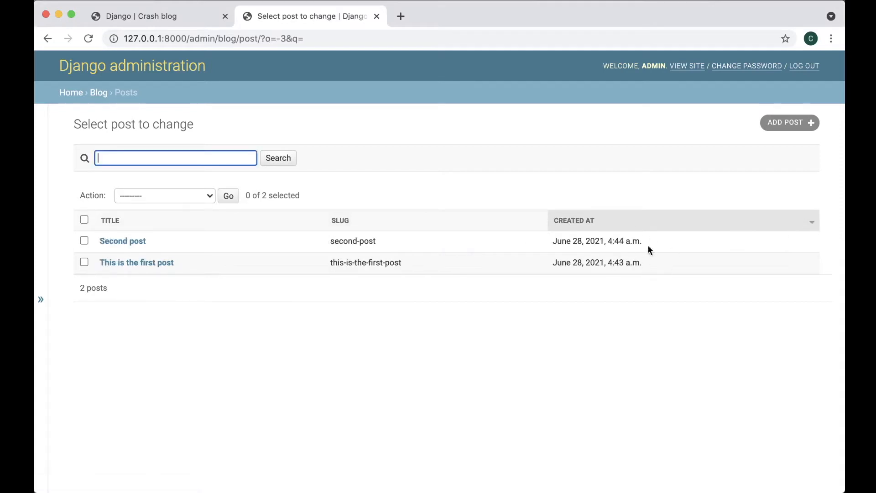
pyautogui.moveTo(627, 255)
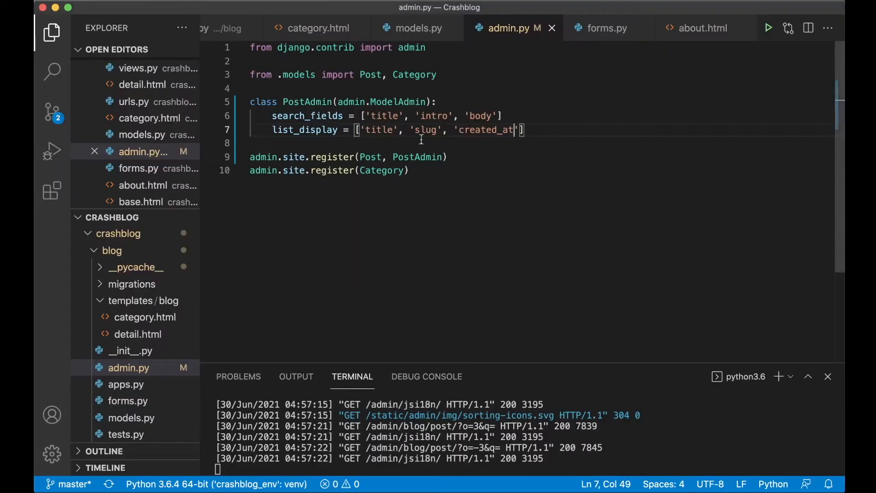
# Insert 'category' into list_display between 'slug' and 'created_at'
pyautogui.click(445, 130)
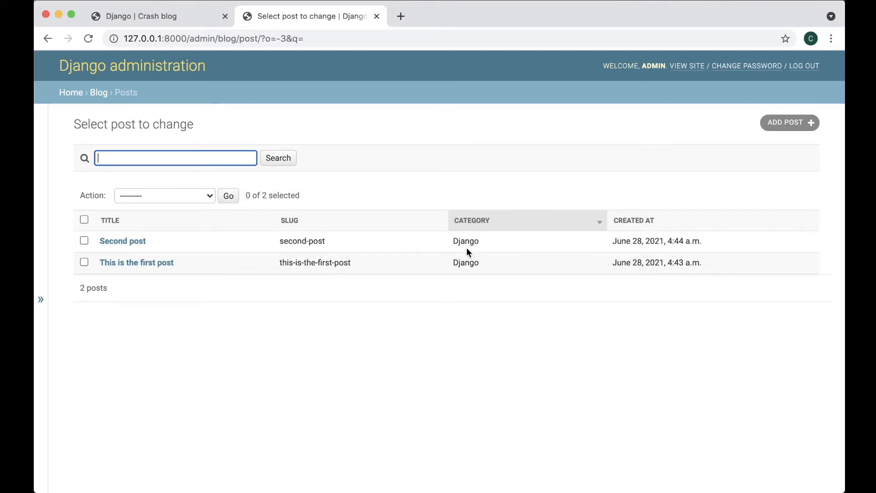
pyautogui.moveTo(468, 257)
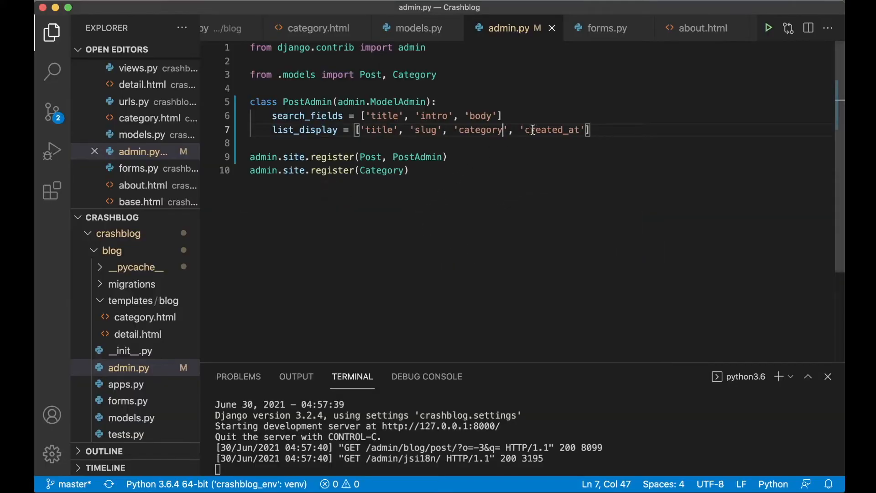
# Add list_filter = ['category', 'created_at'] to PostAdmin
pyautogui.write('list_filter =')
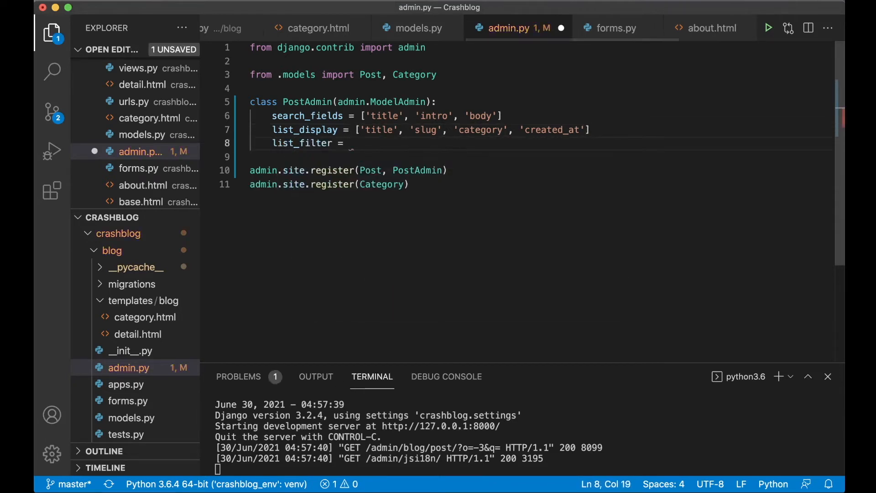
pyautogui.write("['cateog']")
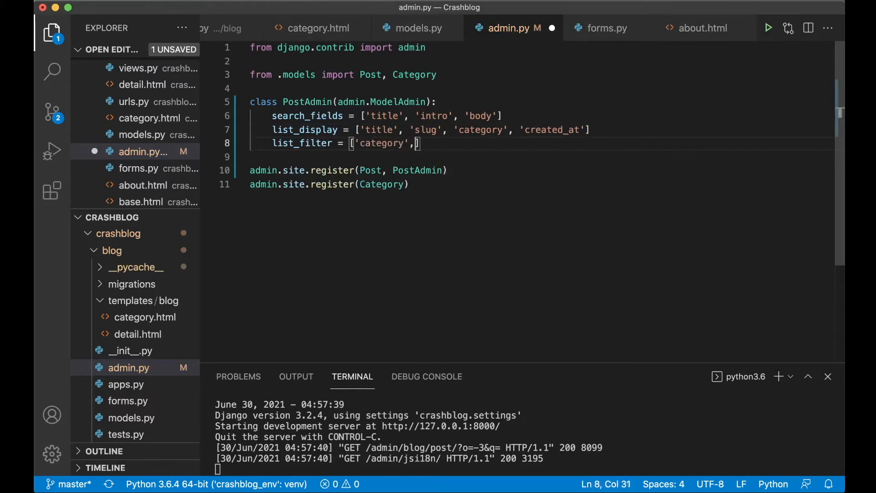
pyautogui.write("'created'")
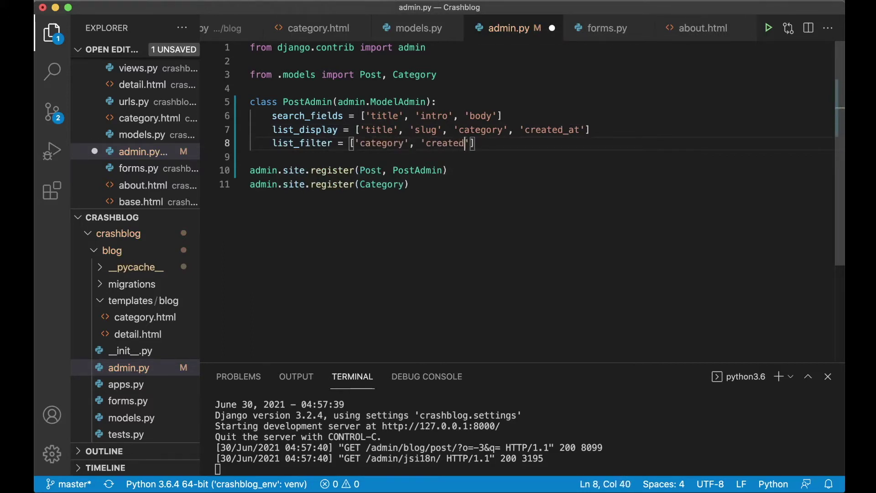
pyautogui.write('_')
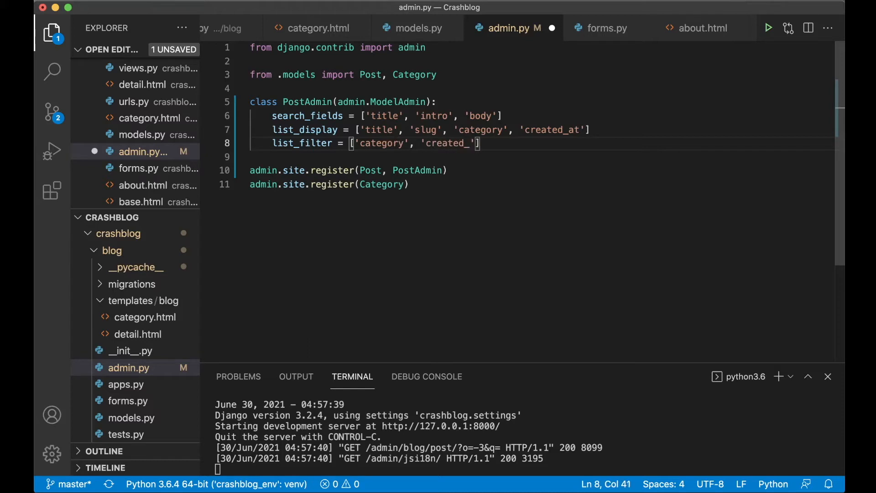
pyautogui.write('at')
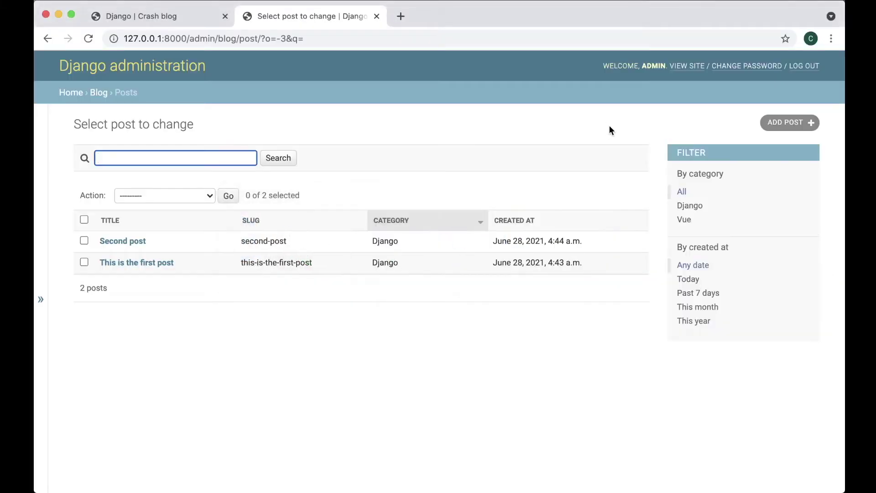
# Filter posts by Django, All, Today and Any date, then return to the Blog overview
pyautogui.click(690, 205)
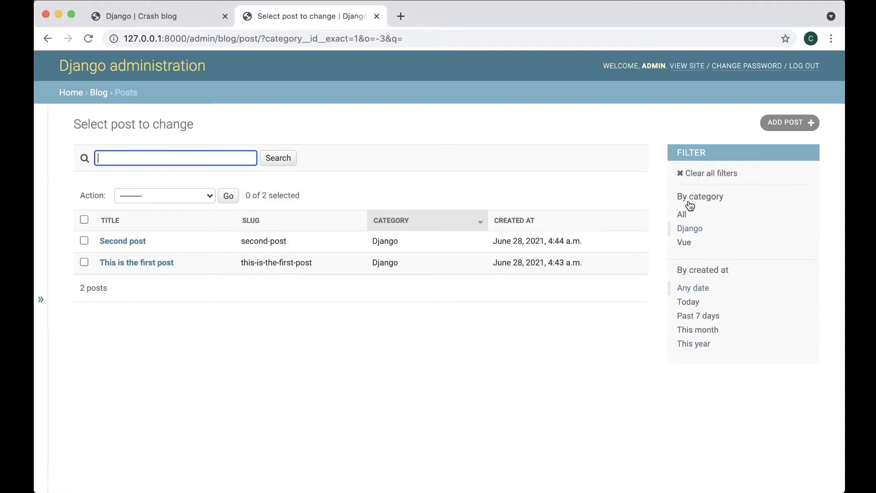
pyautogui.click(684, 241)
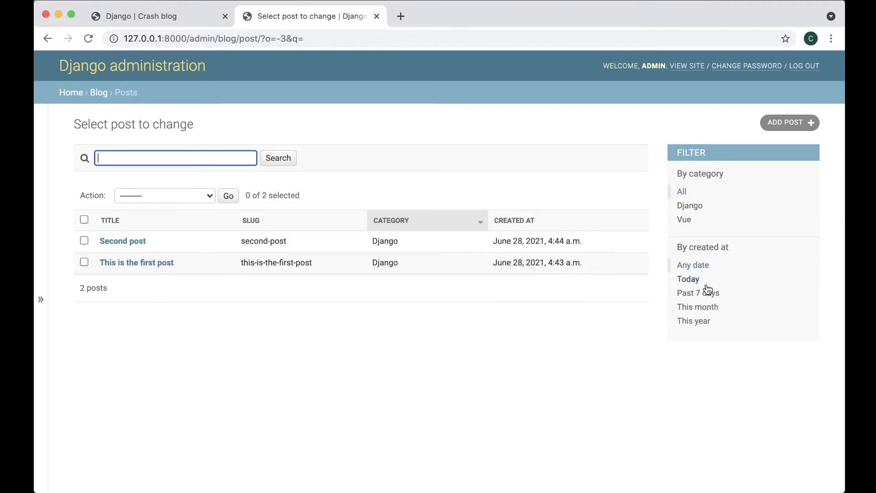
pyautogui.click(687, 279)
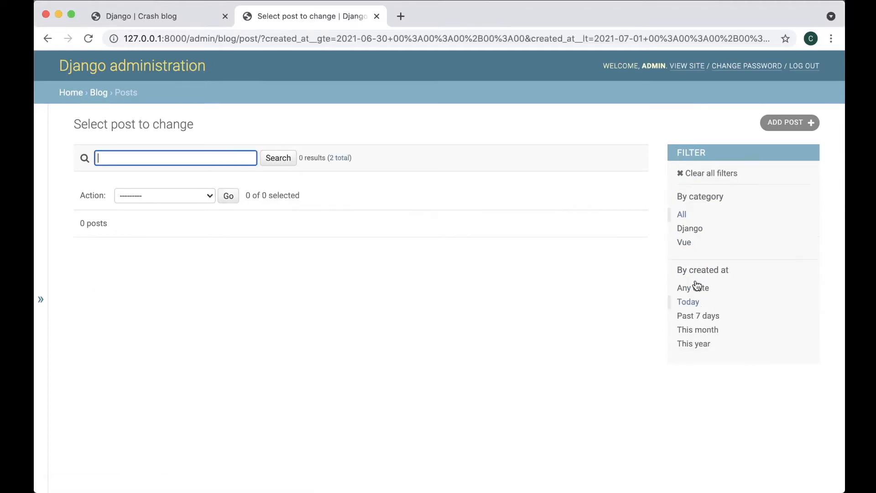
pyautogui.click(698, 316)
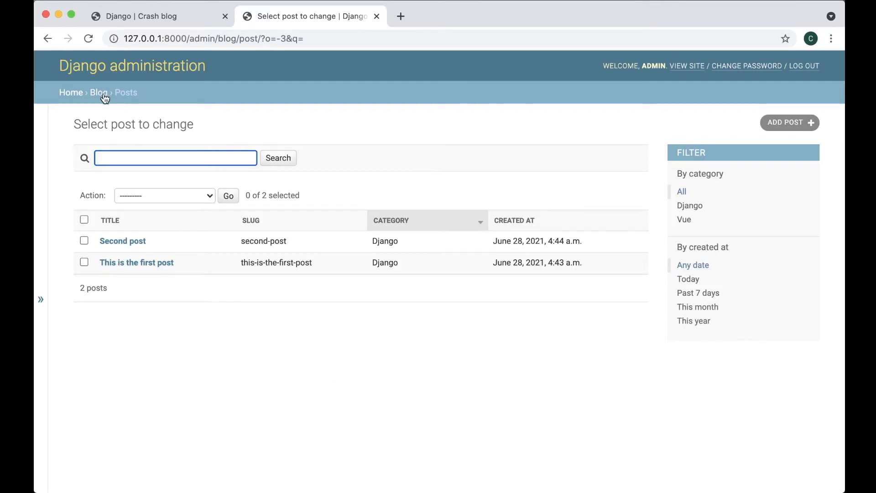
pyautogui.click(98, 92)
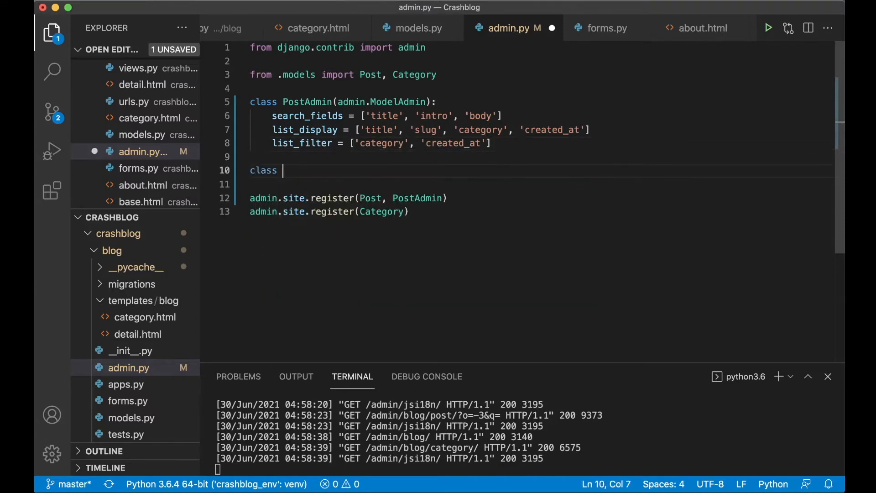
# Write class CategoryAdmin(admin.ModelAdmin) with search_fields and list_display = ['title'] and save
pyautogui.write('CategoryAdmin(')
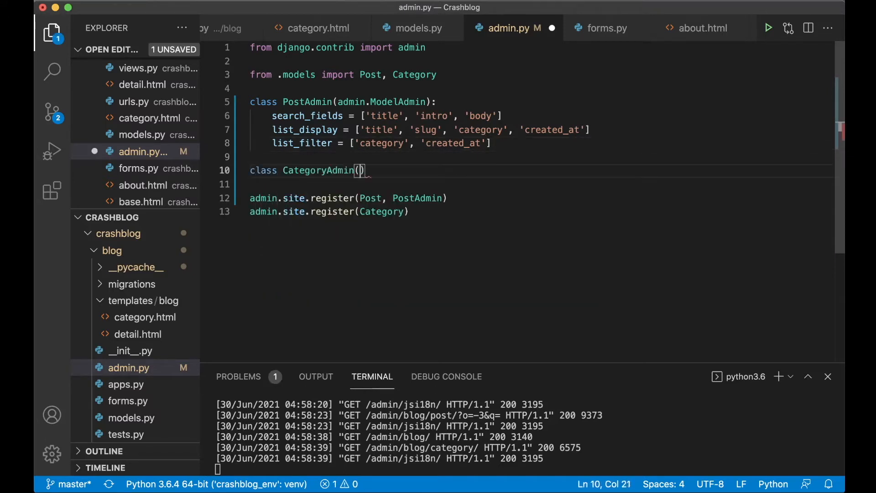
pyautogui.write('admin.ModelAdmin):')
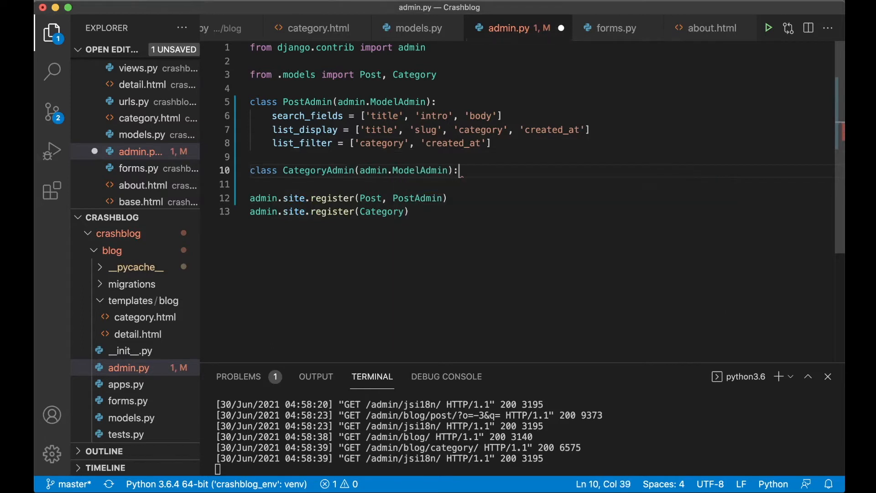
pyautogui.press('enter')
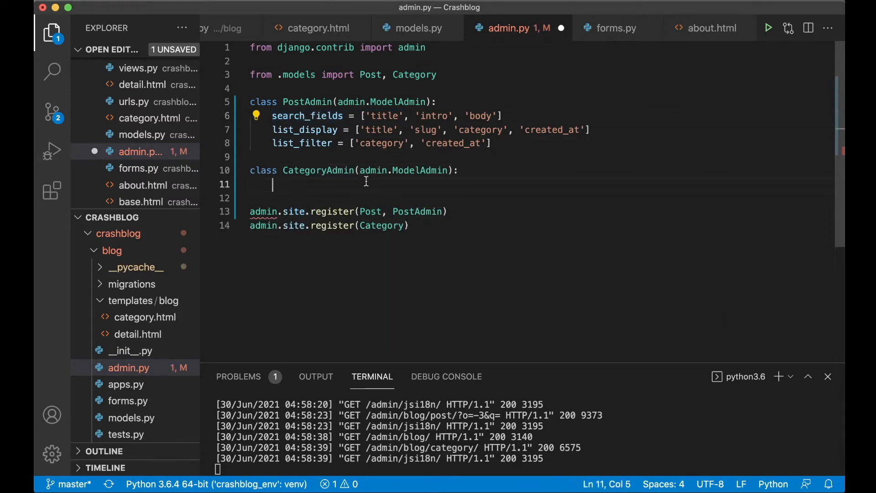
pyautogui.write("search_fields = ['title']")
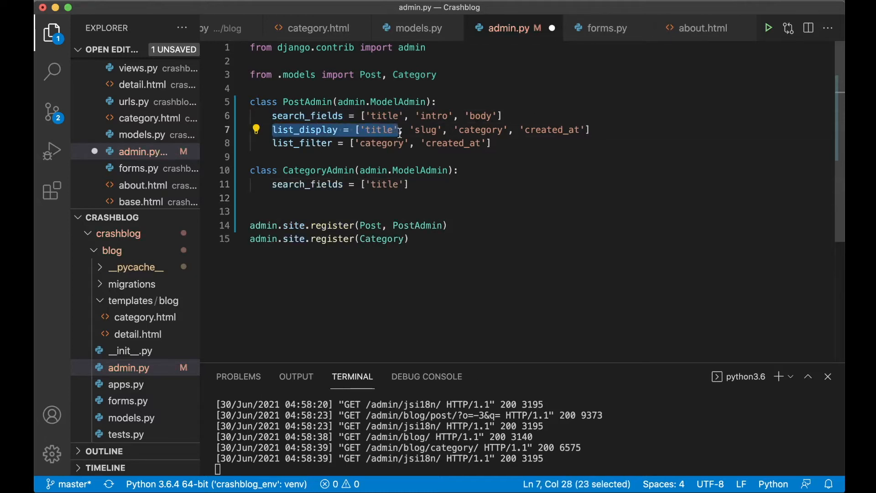
pyautogui.write("list_display = ['title']")
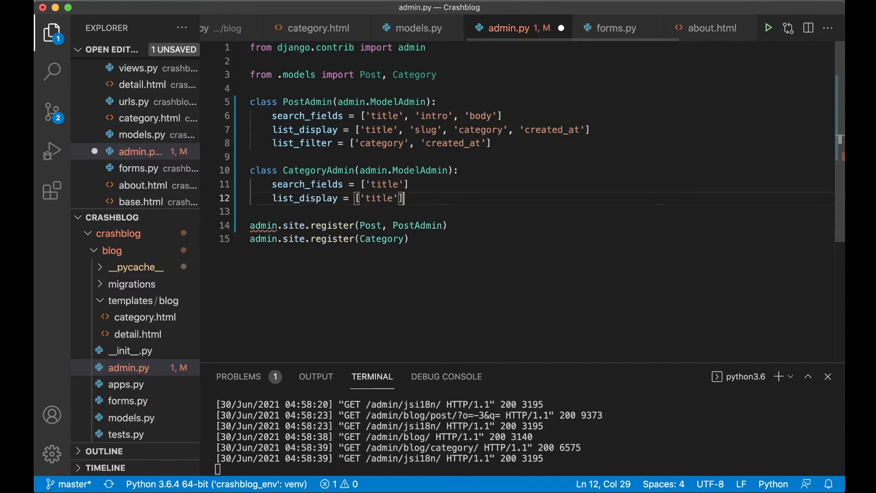
pyautogui.press('enter')
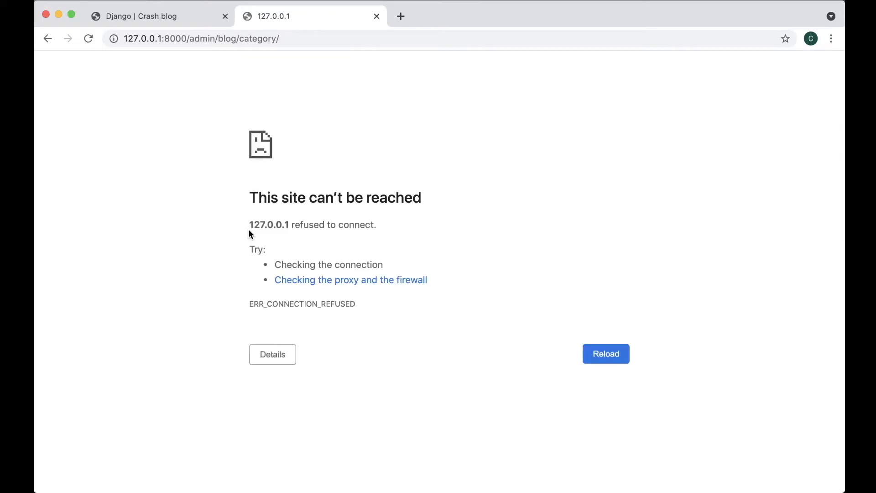
# Register Category with CategoryAdmin and search the categories admin for 'Vue'
pyautogui.click(605, 353)
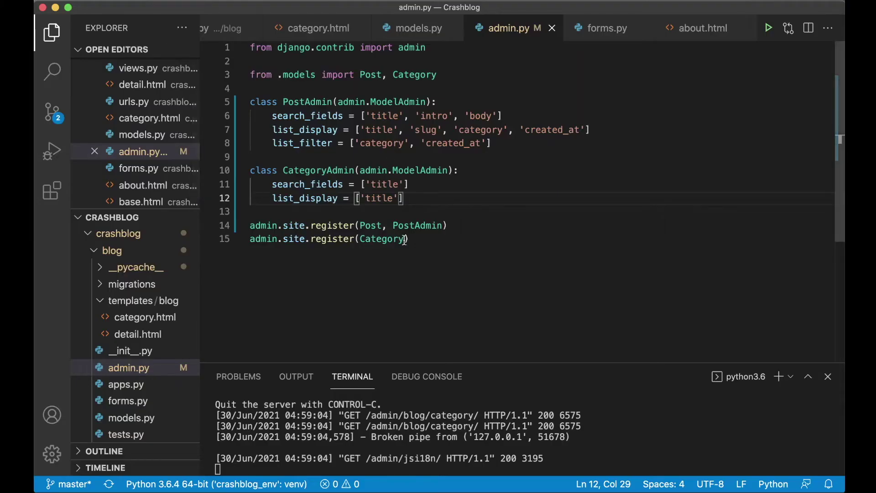
pyautogui.write(', C')
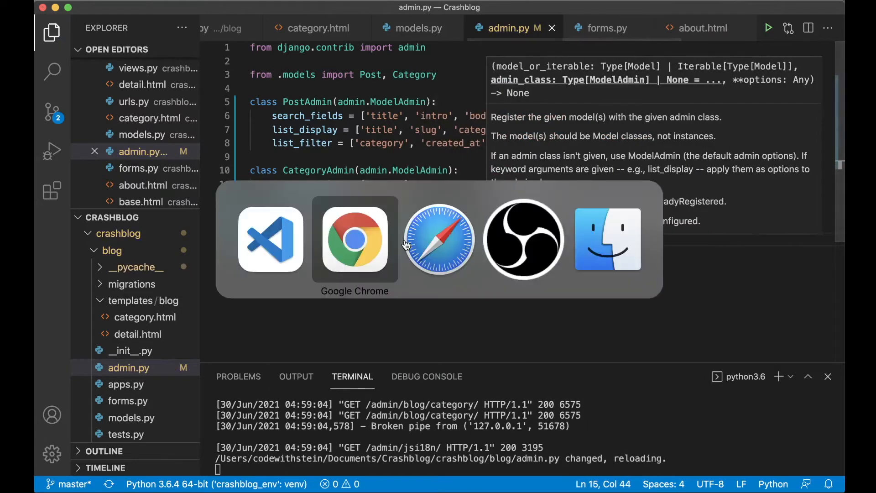
pyautogui.click(354, 239)
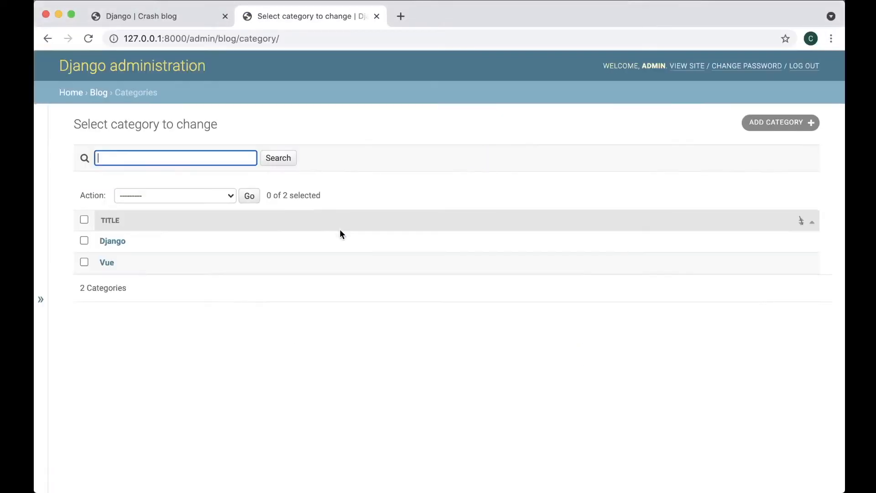
pyautogui.moveTo(665, 233)
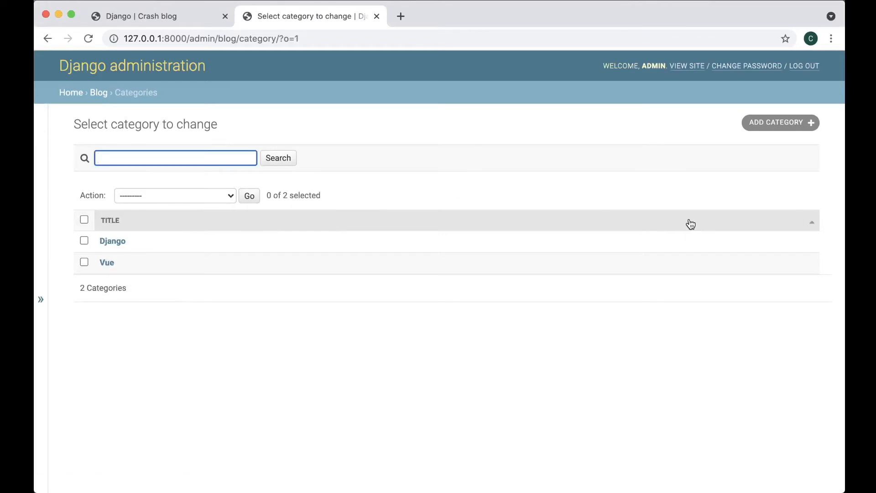
pyautogui.write('Vue')
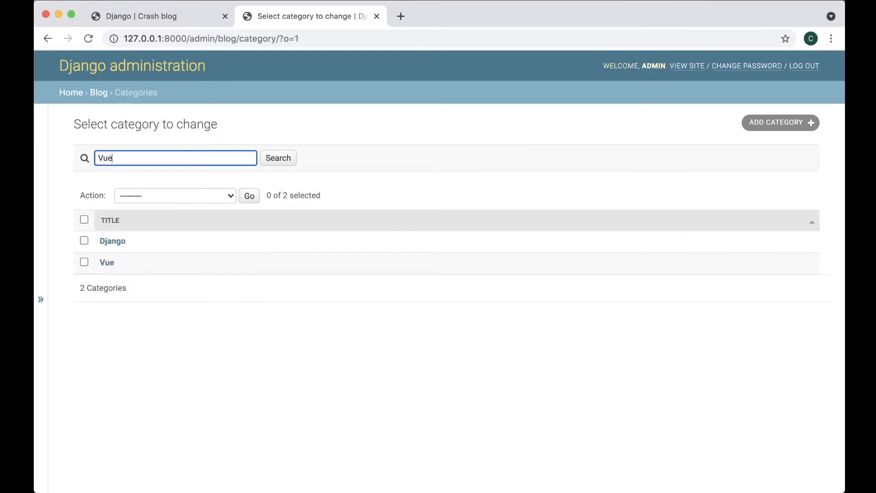
pyautogui.click(277, 157)
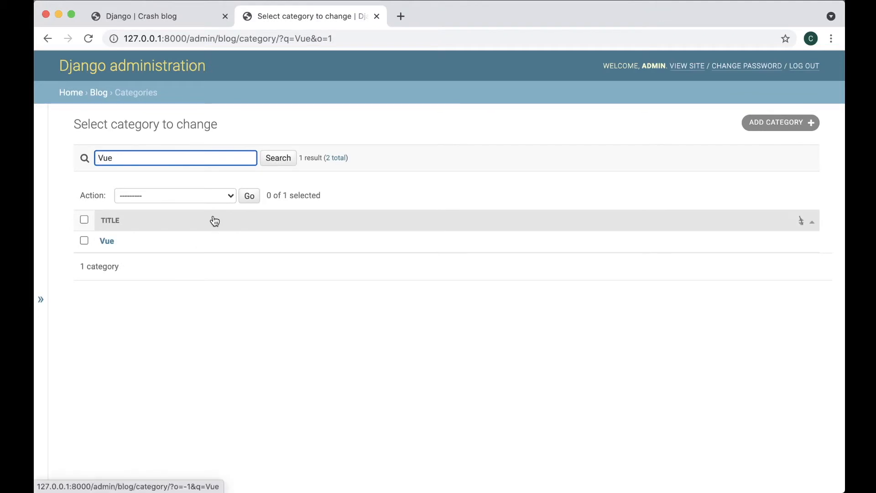
pyautogui.click(99, 92)
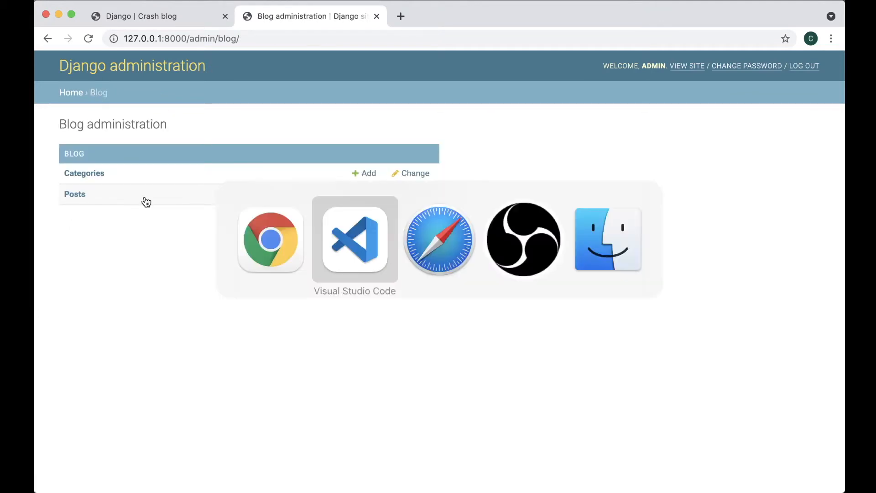
# Import Comment in admin.py and add admin.site.register(Comment)
pyautogui.click(354, 239)
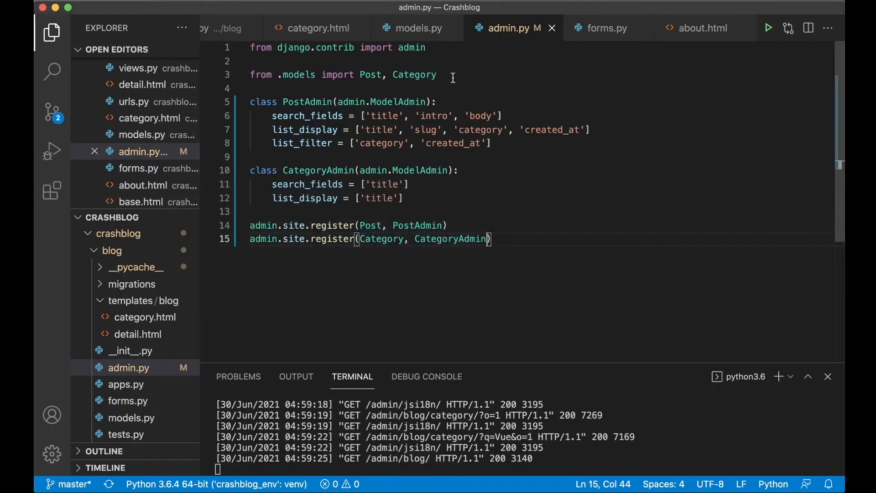
pyautogui.write(', Comments')
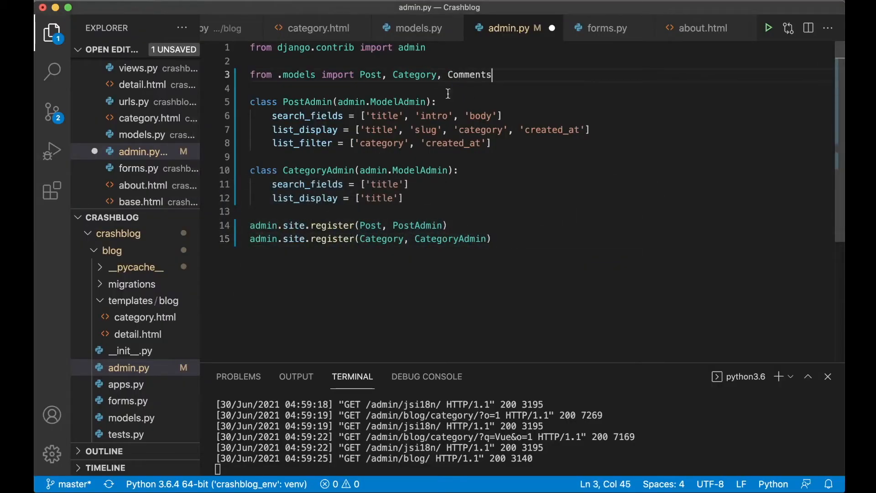
pyautogui.write('admin.site.register')
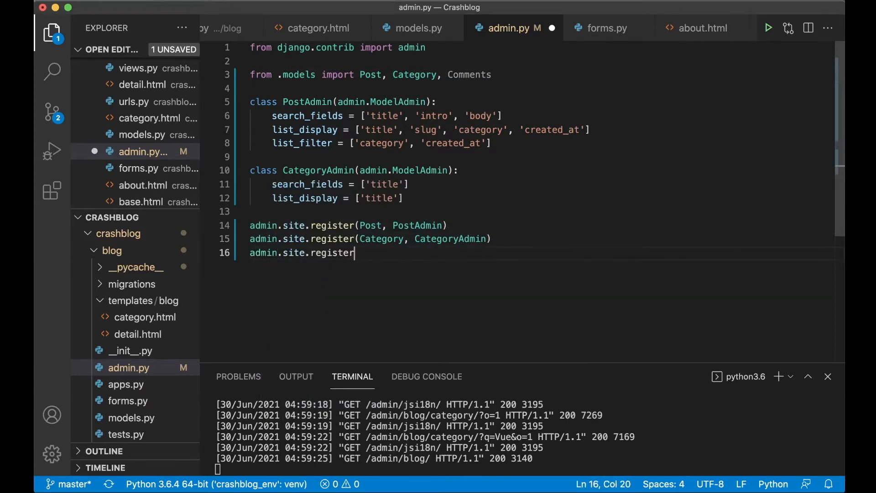
pyautogui.write('(Comment)')
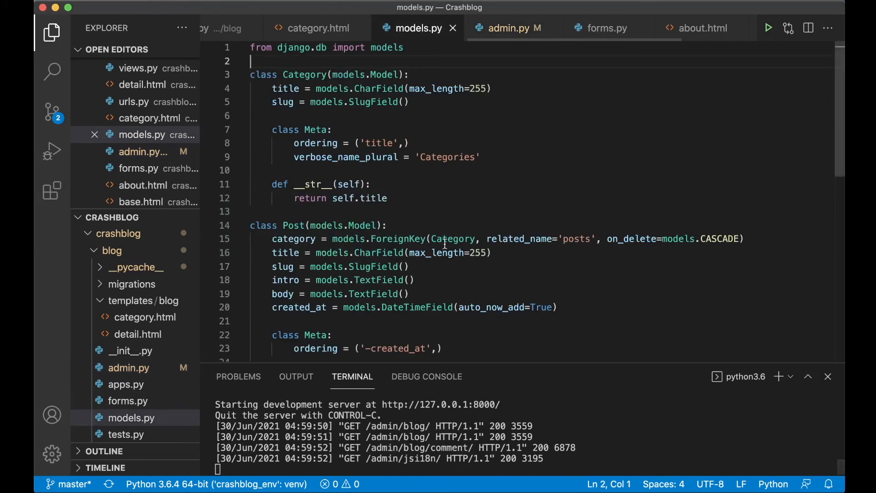
# In models.py, add a __str__ method to Comment returning self.name
pyautogui.scroll(-3)
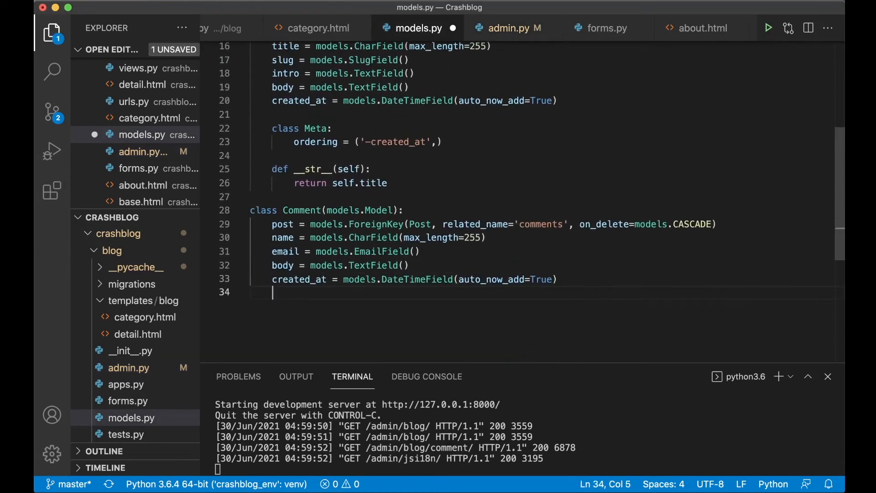
pyautogui.write('def')
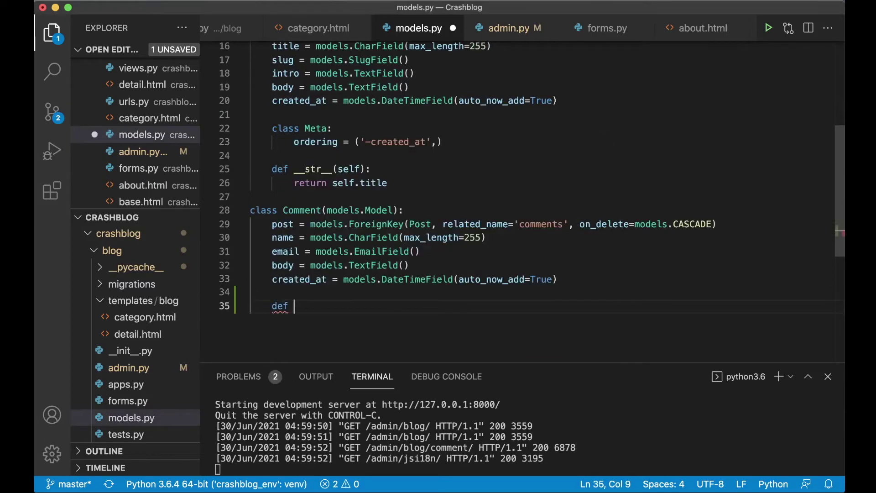
pyautogui.write('__str__(self')
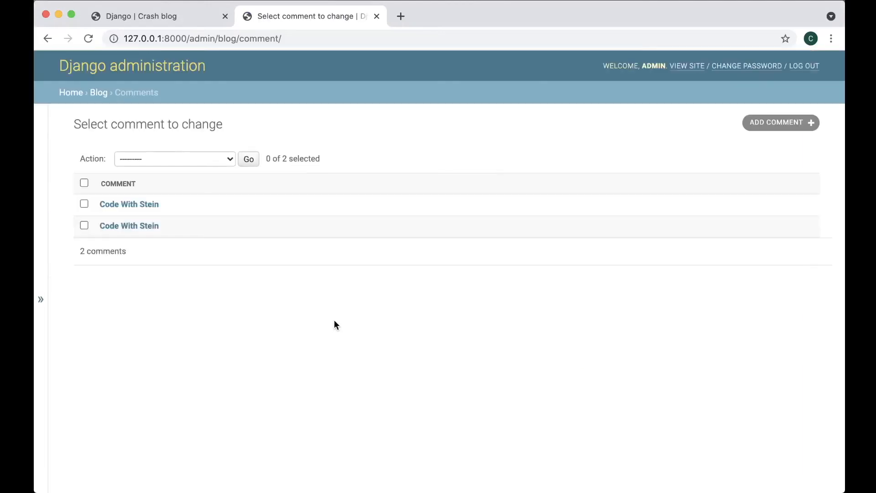
pyautogui.moveTo(128, 226)
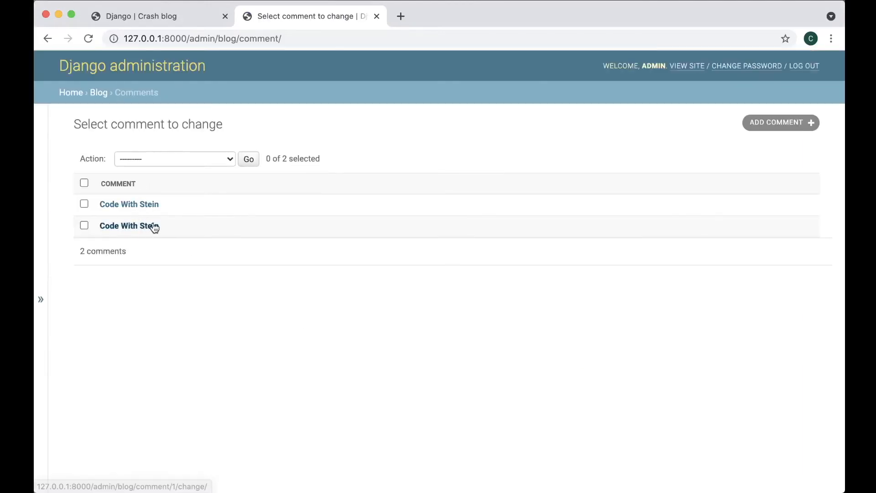
pyautogui.moveTo(163, 240)
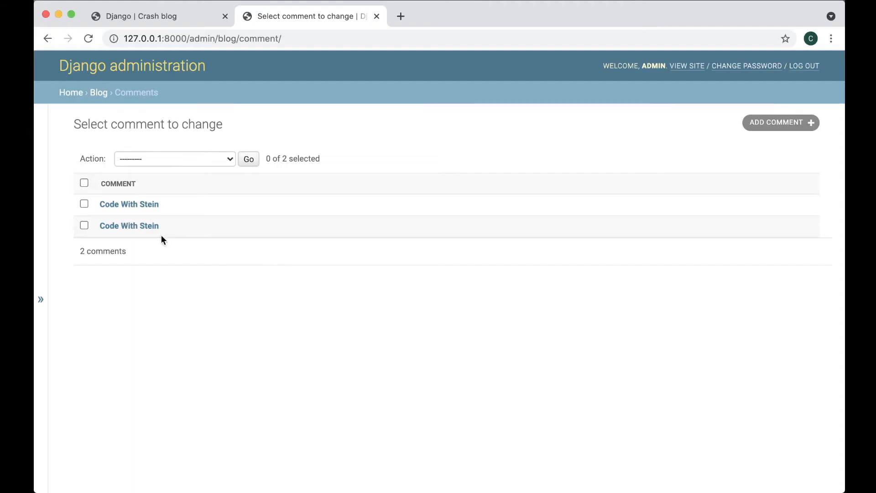
pyautogui.moveTo(439, 217)
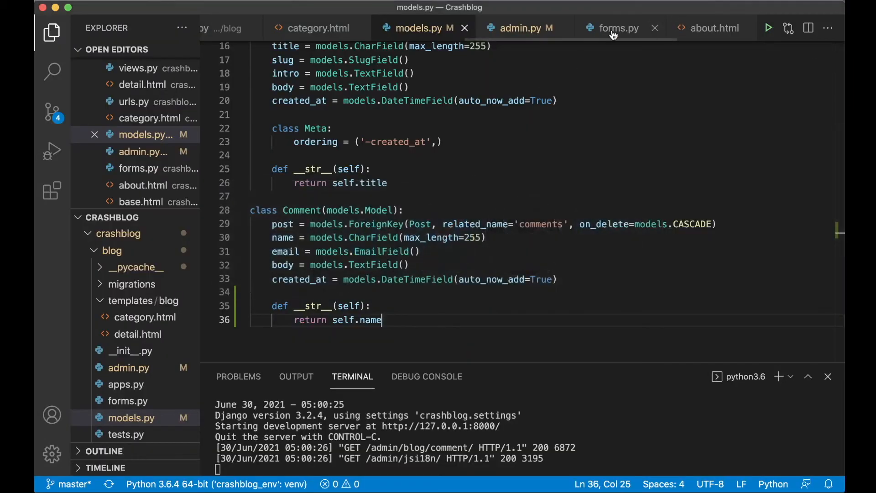
# Write CommentAdmin with list_display = ['name', 'post', 'created_at'] in admin.py
pyautogui.click(521, 28)
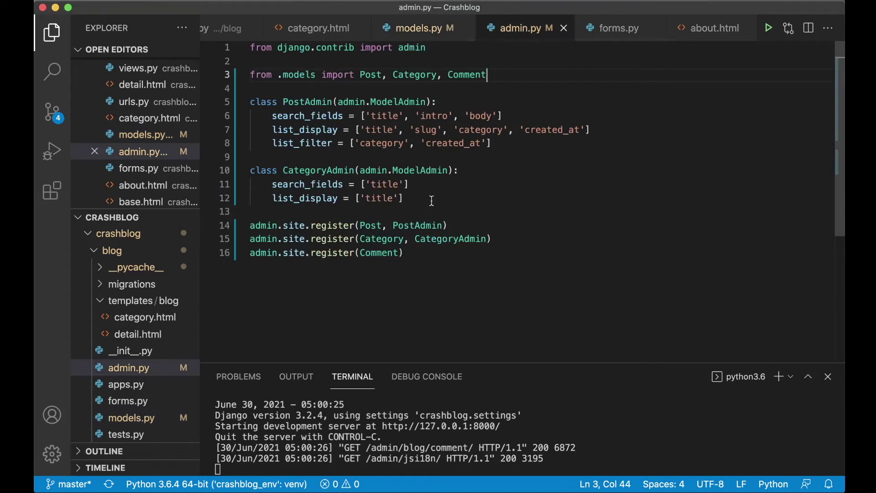
pyautogui.write('cl')
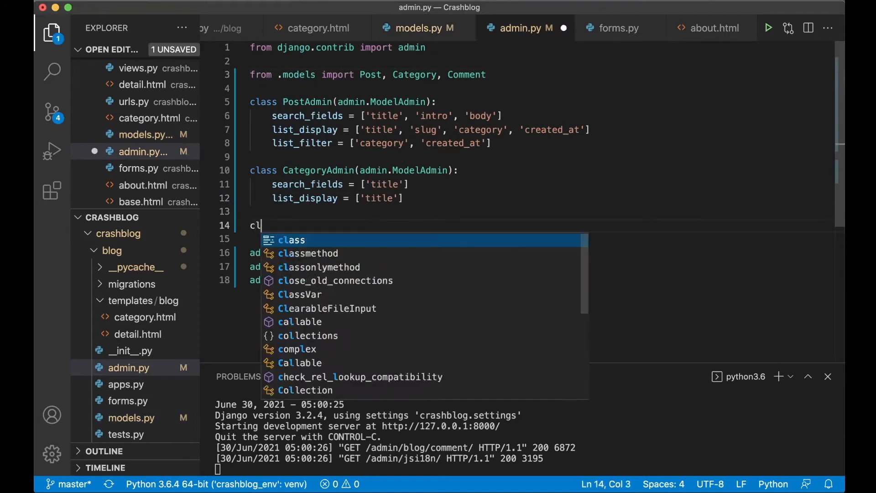
pyautogui.write('ass CommentAdmin(admin.ModelAdmin):')
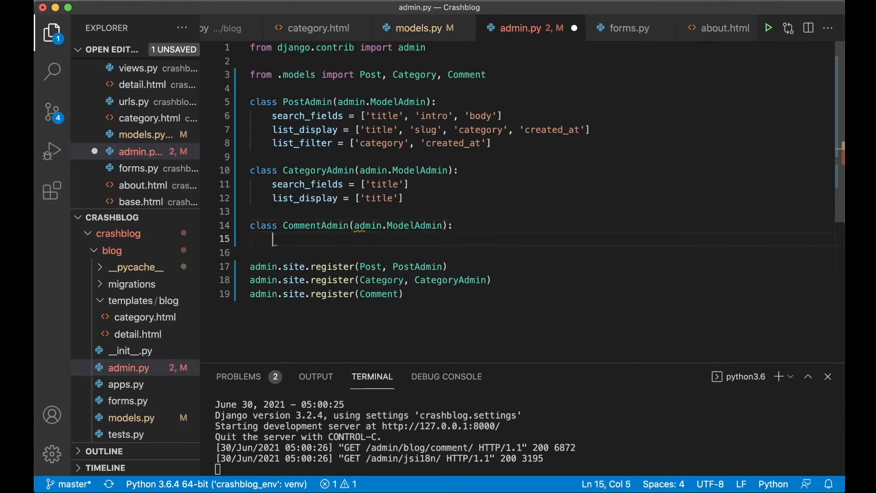
pyautogui.write('list_display = [')
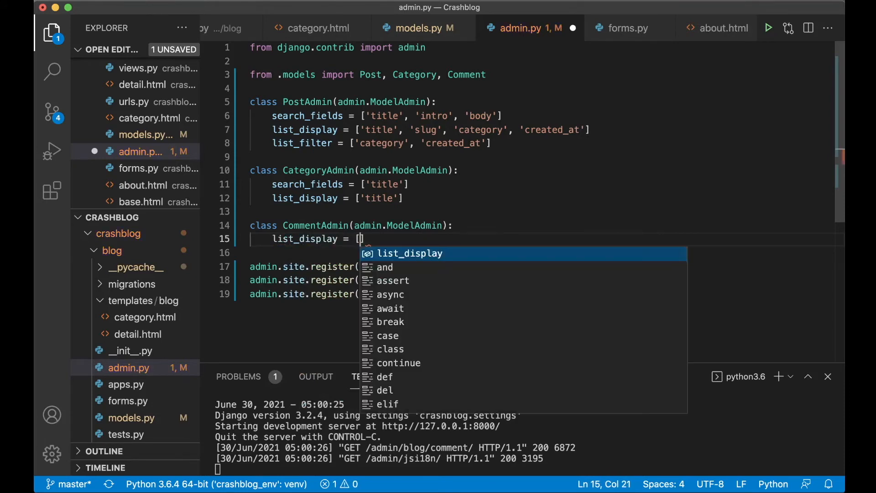
pyautogui.write("'name', '")
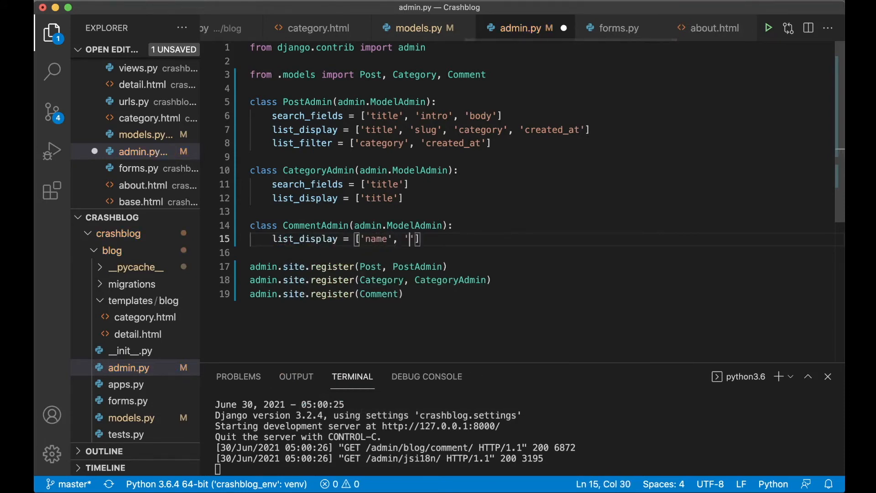
pyautogui.write("post',")
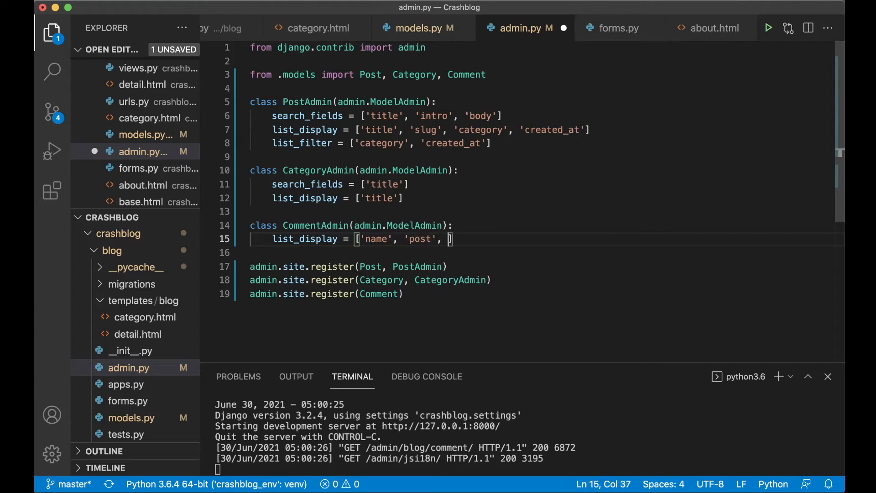
pyautogui.write("'create'")
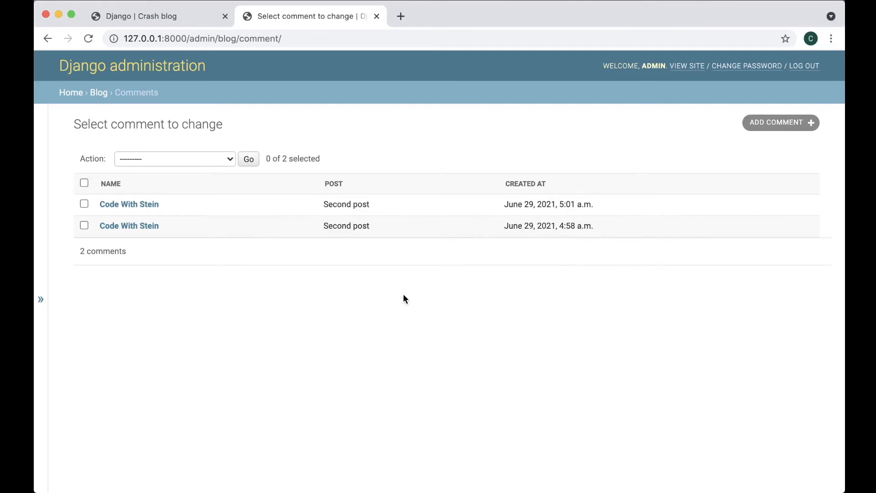
pyautogui.moveTo(383, 222)
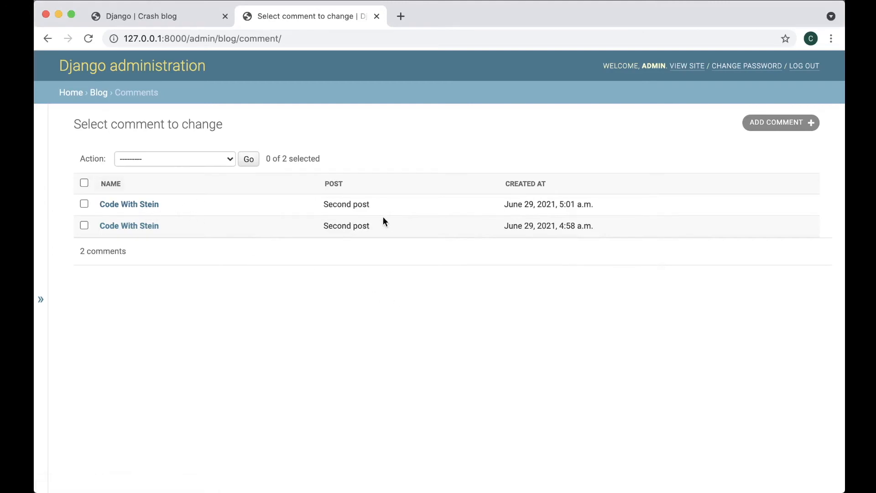
pyautogui.moveTo(584, 200)
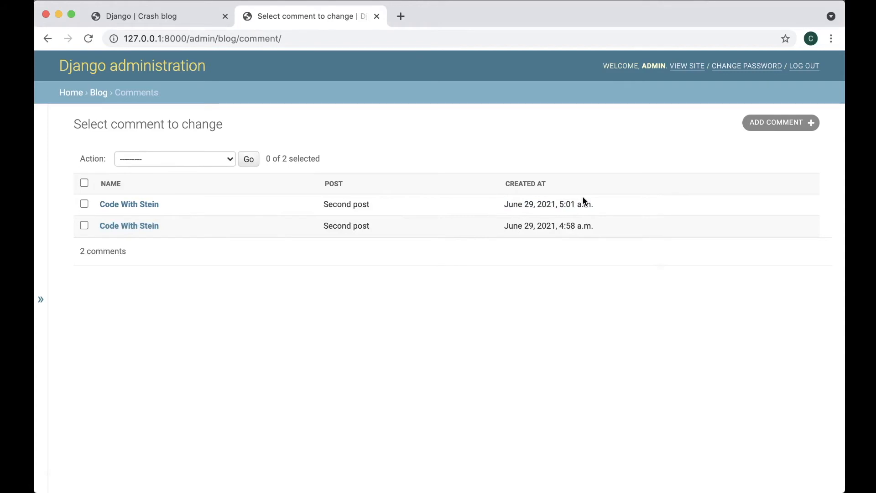
# Check the admin's post list and reopen the Second post for editing
pyautogui.click(98, 93)
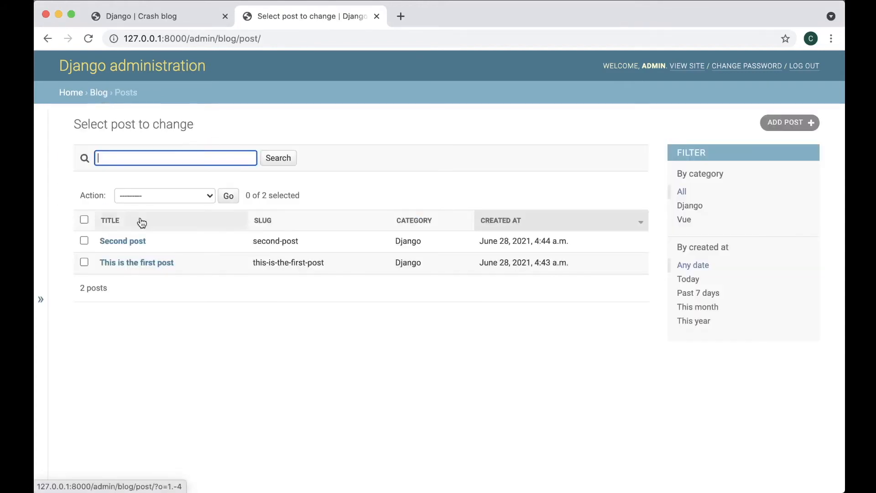
pyautogui.click(123, 240)
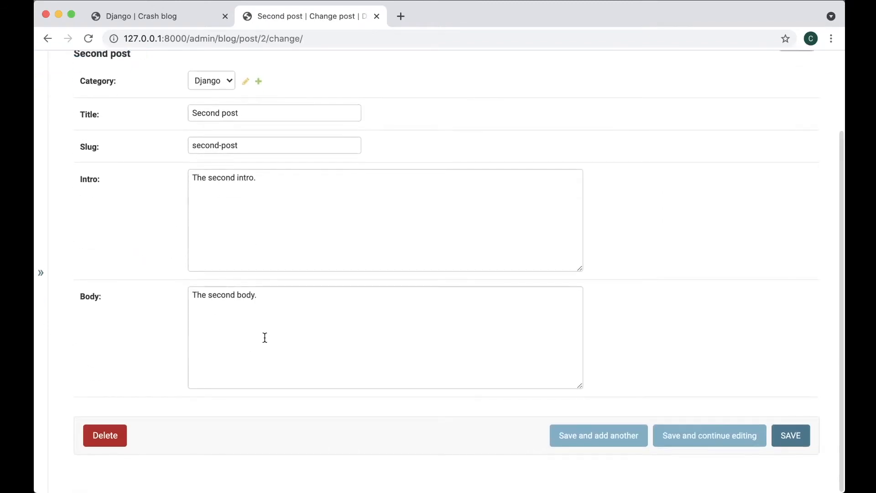
pyautogui.moveTo(273, 451)
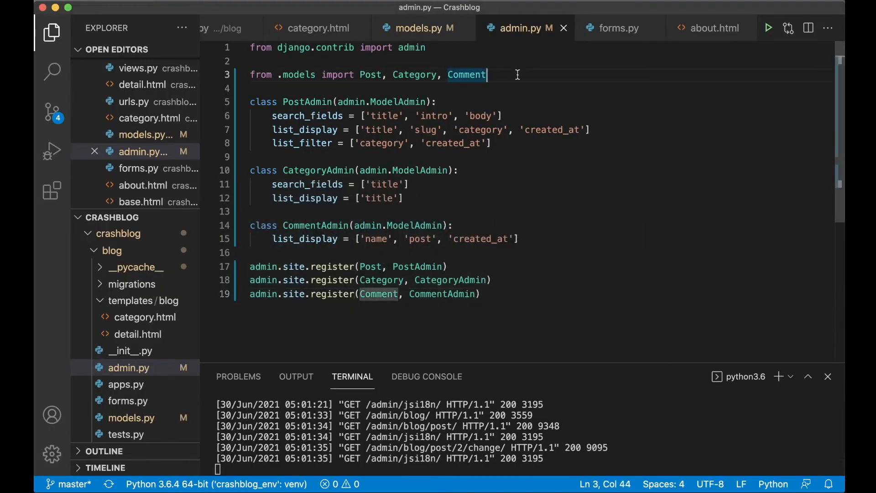
# Add CommentItemInline(admin.TabularInline) with model = Comment and raw_id_fields = ['post']
pyautogui.write('c')
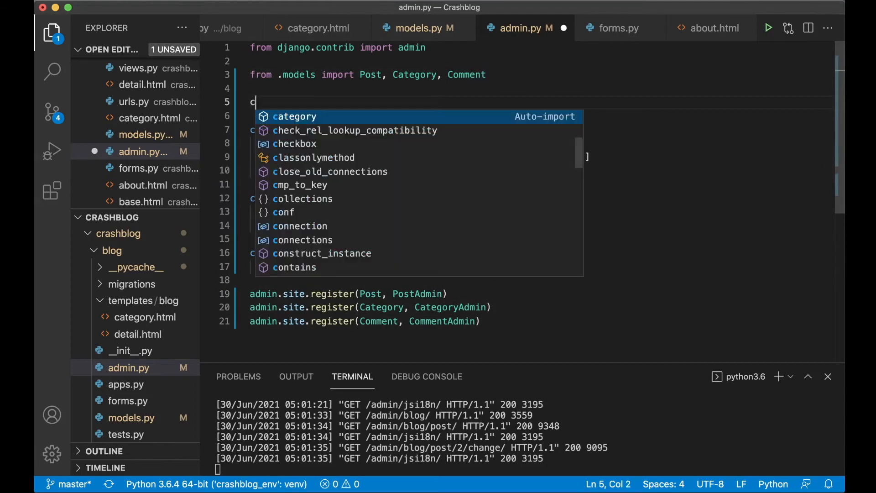
pyautogui.write('lass Commn')
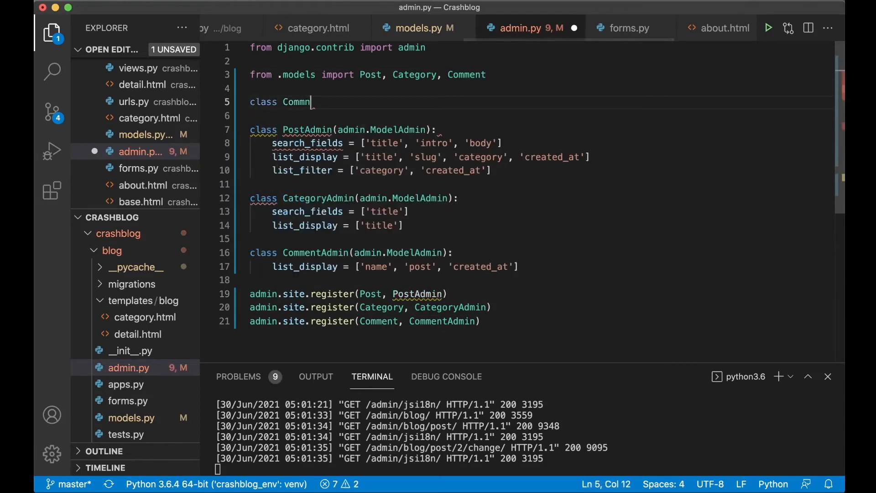
pyautogui.write('entItemInline(')
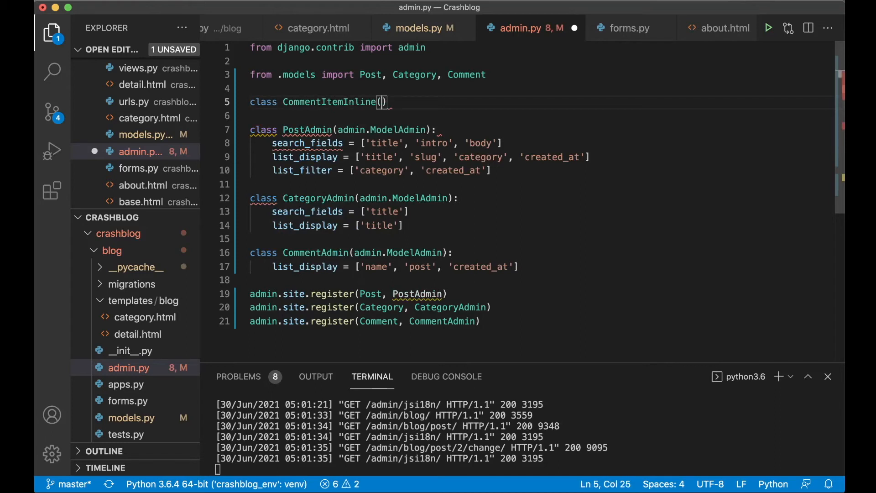
pyautogui.write('admin.TabularInline')
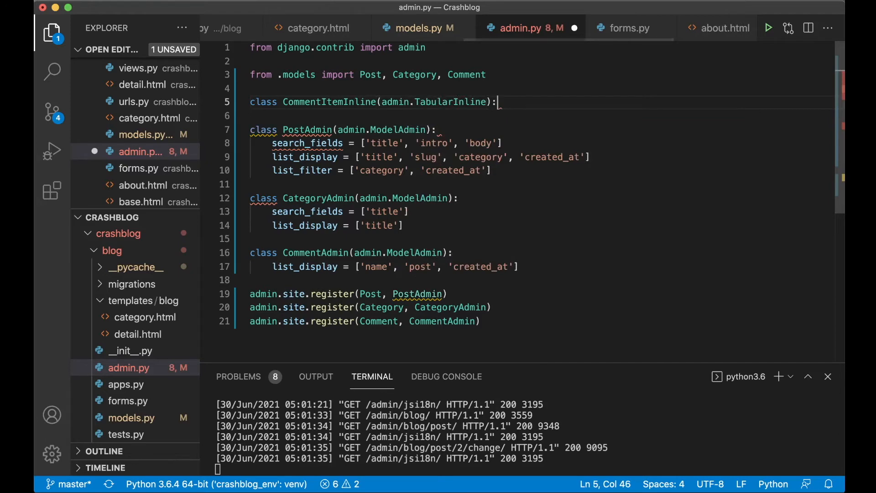
pyautogui.write('model')
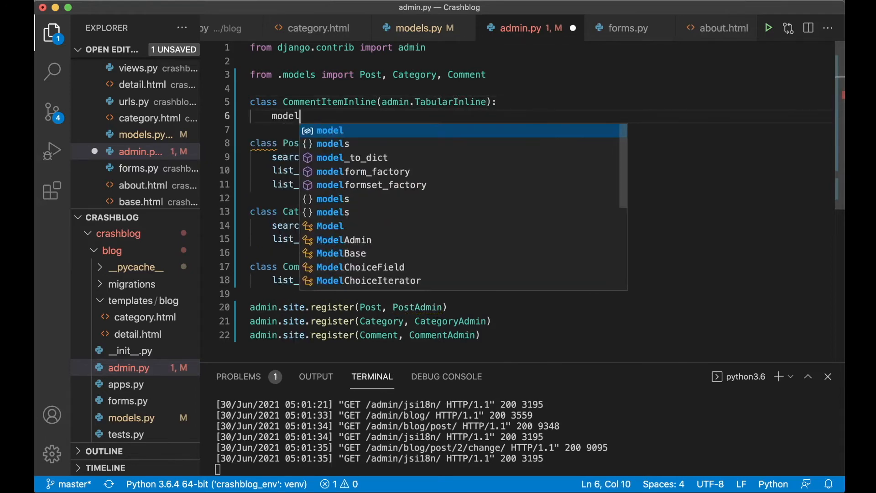
pyautogui.write('= Comment')
pyautogui.write('r')
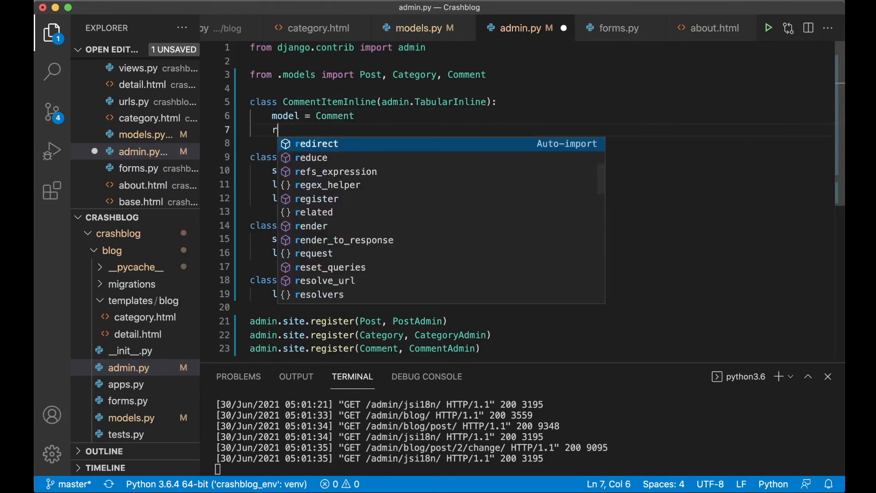
pyautogui.write('aw_id_fields = [')
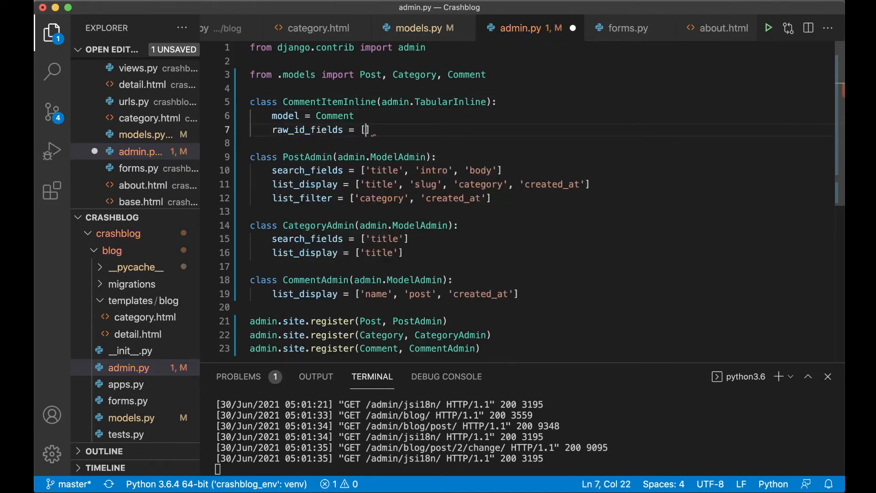
pyautogui.write("'post'")
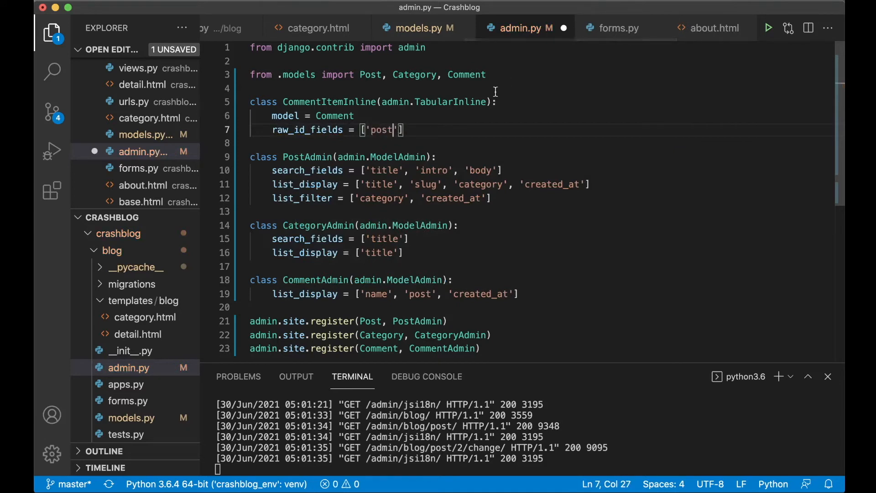
pyautogui.doubleClick(330, 101)
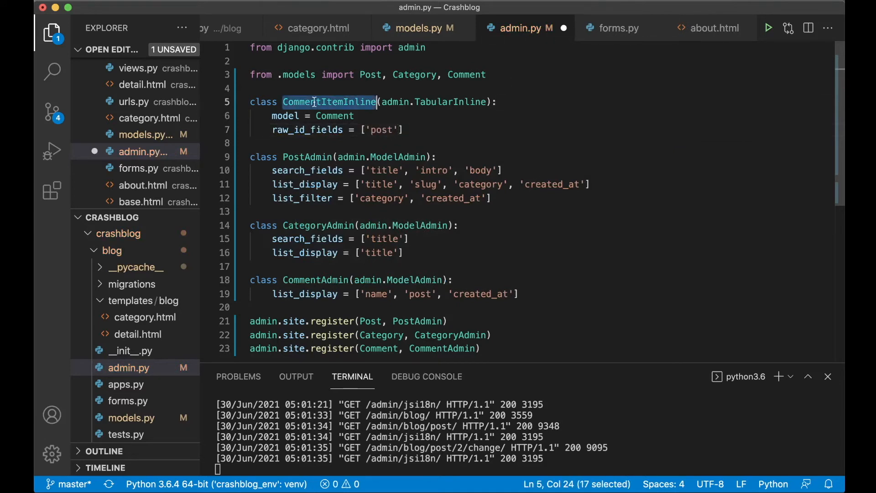
pyautogui.moveTo(306, 183)
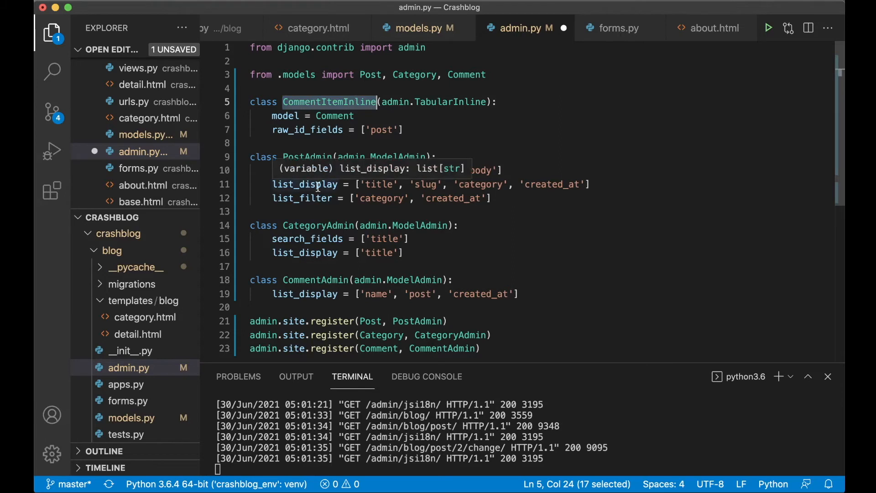
pyautogui.moveTo(508, 200)
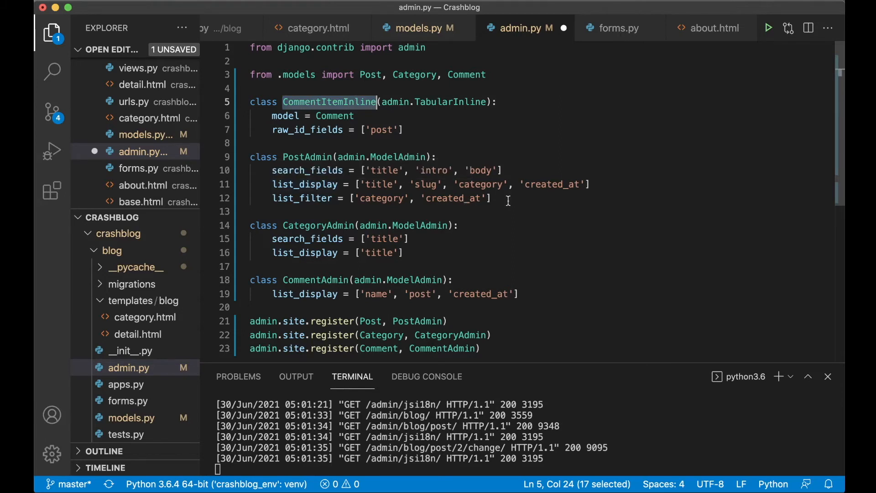
# Set inlines = [CommentItemInline] in PostAdmin
pyautogui.write('inlines')
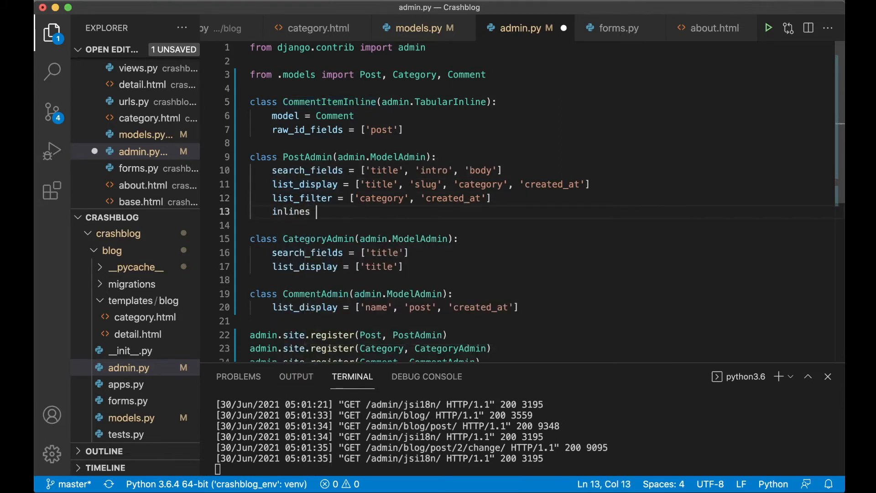
pyautogui.write('= []')
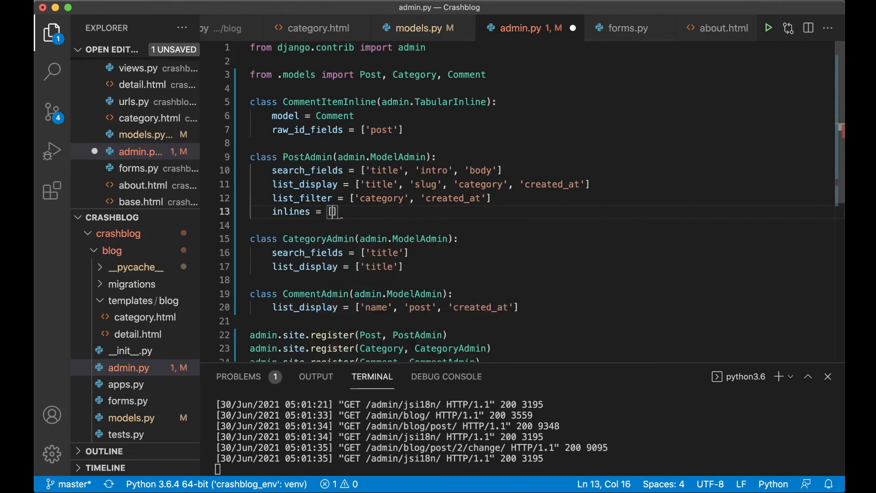
pyautogui.write('CommentItemInline')
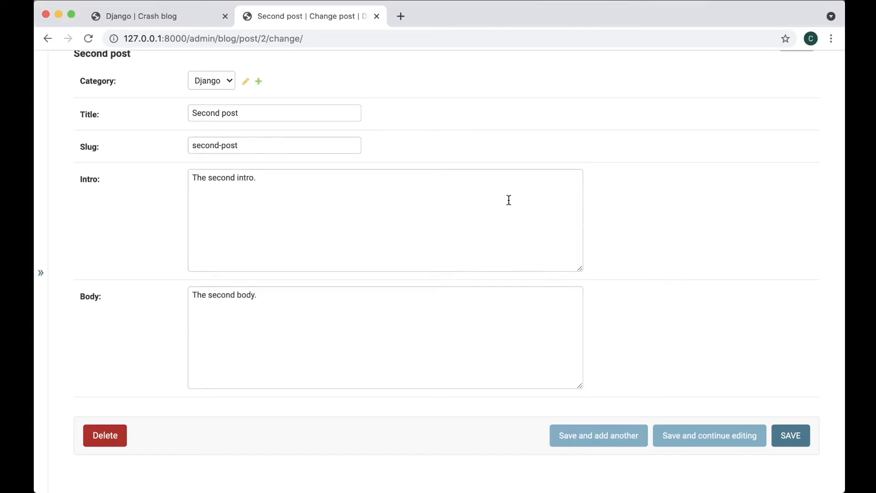
# Scroll through the Second post's inline Comments section in the admin
pyautogui.scroll(-3)
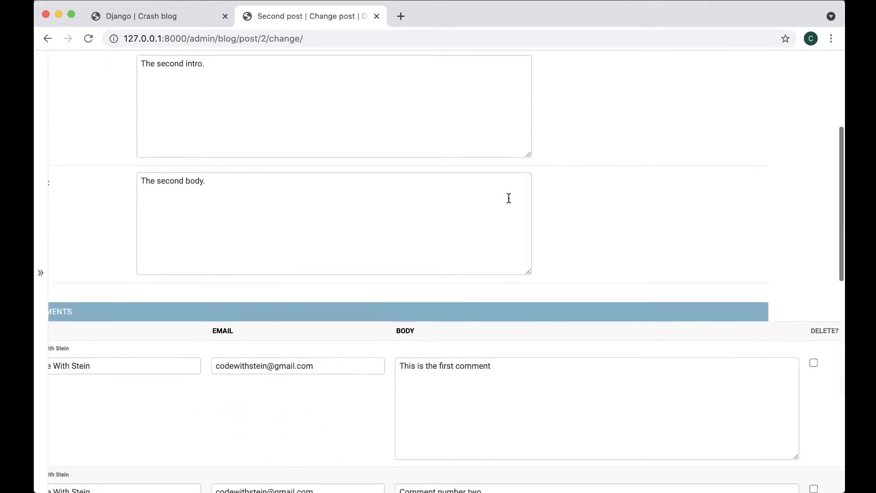
pyautogui.scroll(-3)
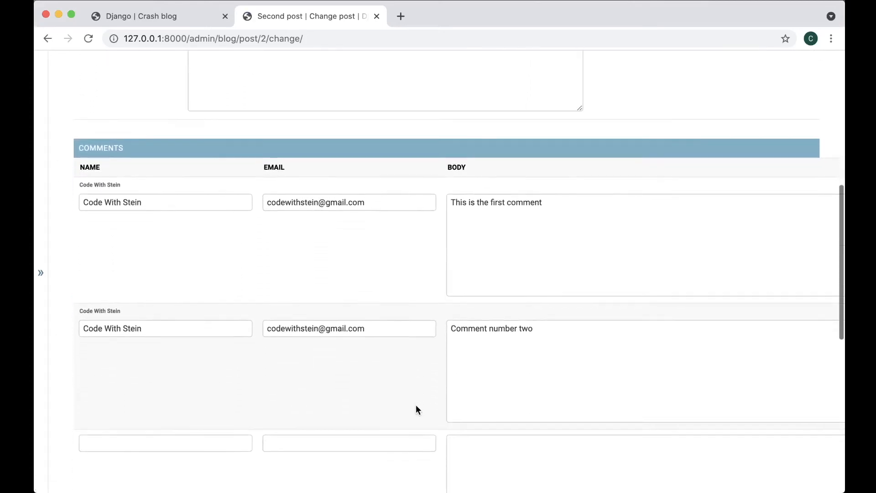
pyautogui.scroll(-3)
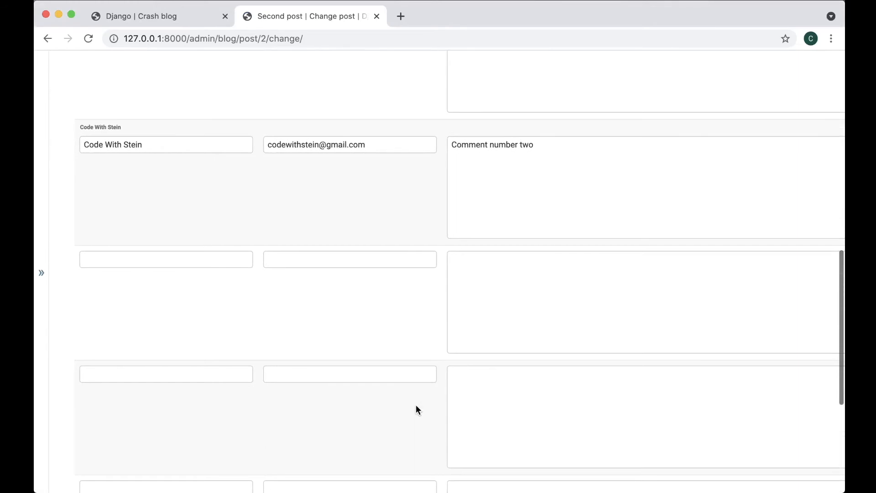
pyautogui.scroll(-3)
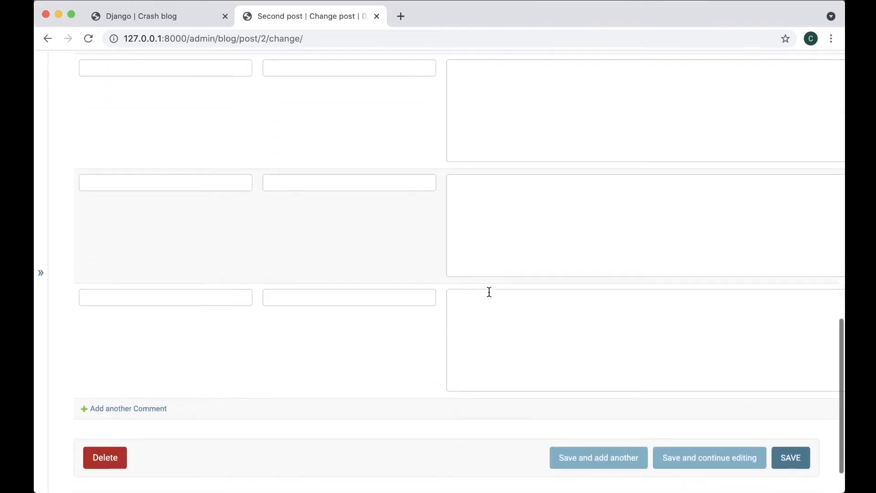
pyautogui.scroll(3)
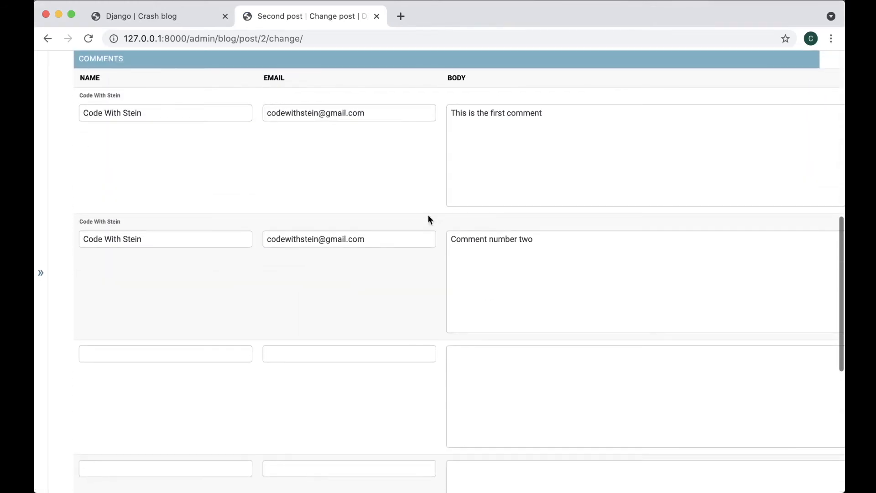
pyautogui.scroll(3)
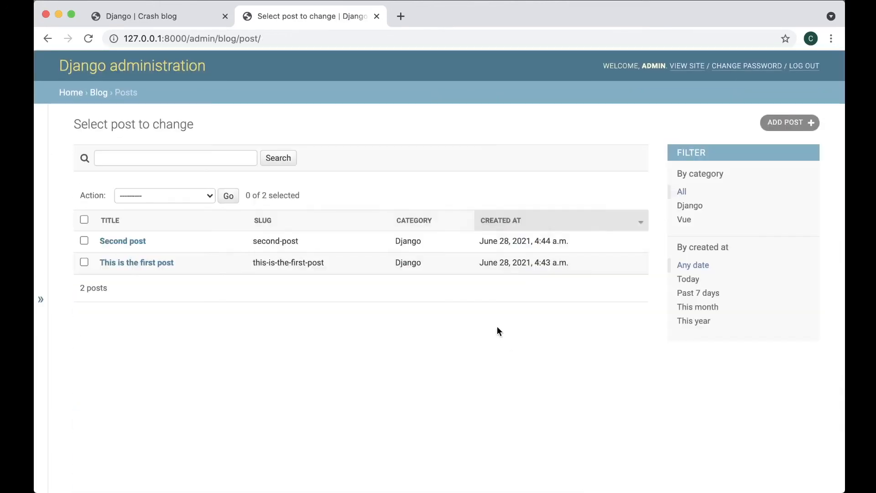
pyautogui.moveTo(185, 250)
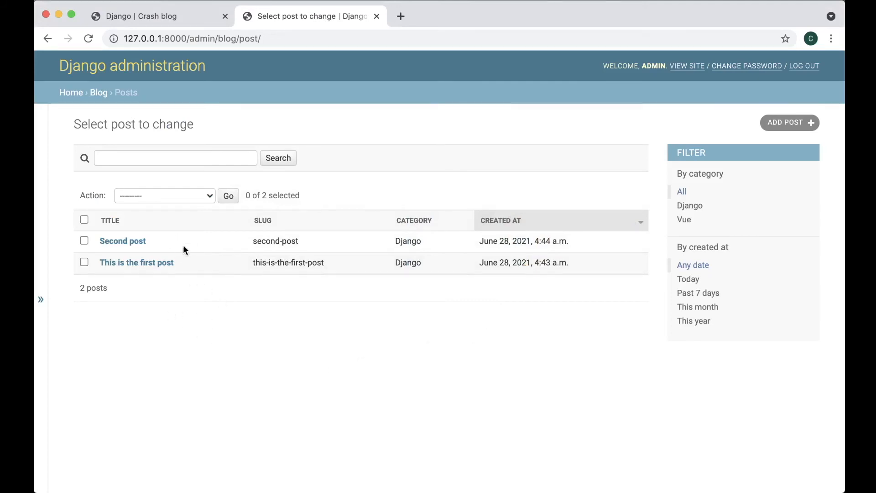
# Give CategoryAdmin prepopulated_fields = {'slug': ('title',)} so the slug fills from the title
pyautogui.click(122, 241)
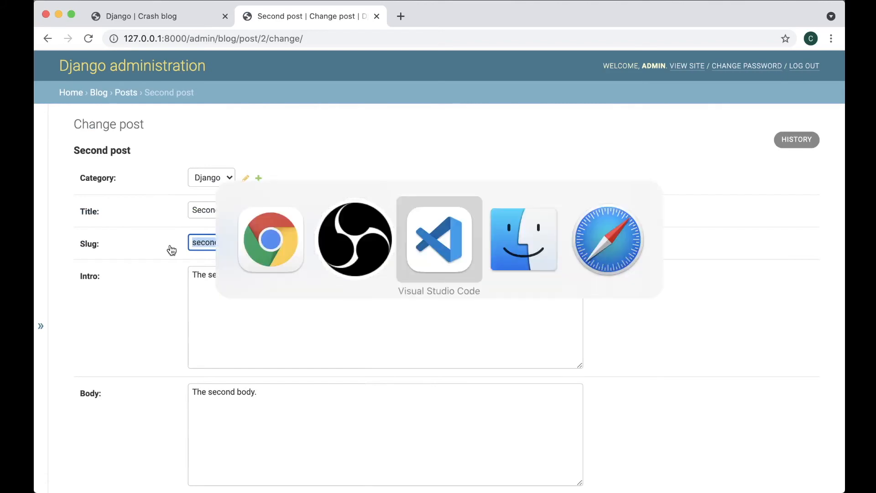
pyautogui.click(438, 239)
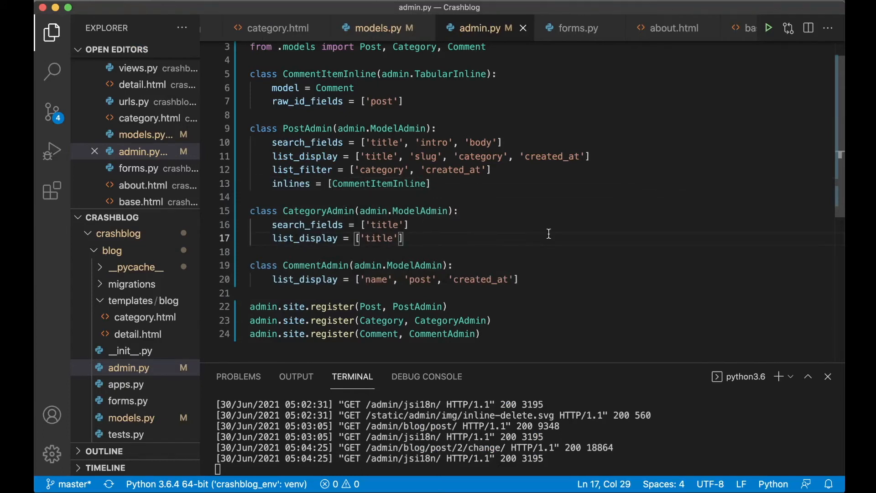
pyautogui.moveTo(437, 187)
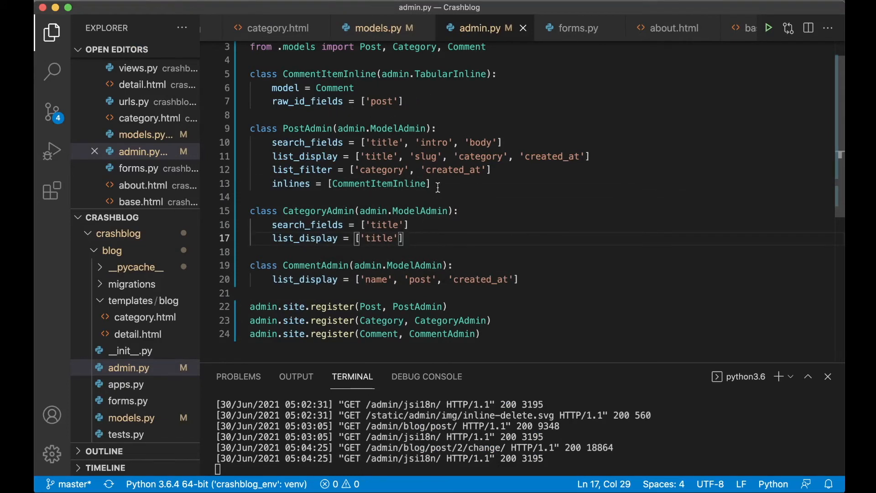
pyautogui.write("prepopulated_fields = {'slug': ('title',)}")
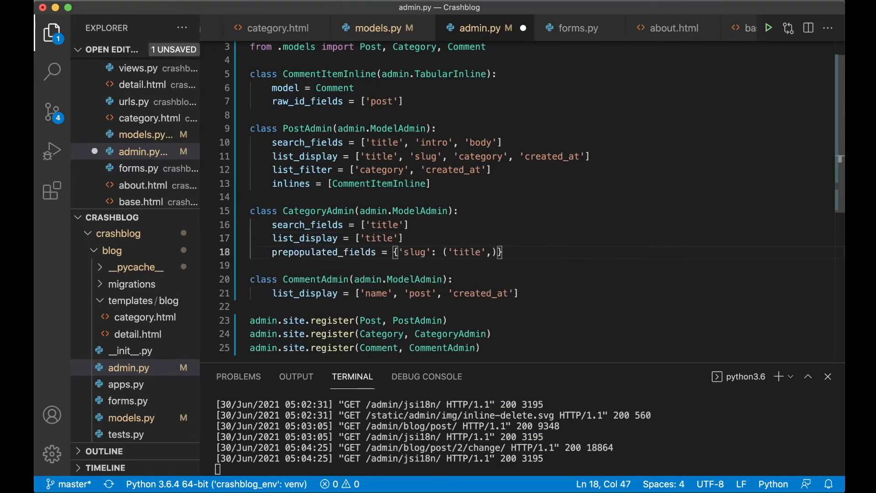
pyautogui.doubleClick(324, 252)
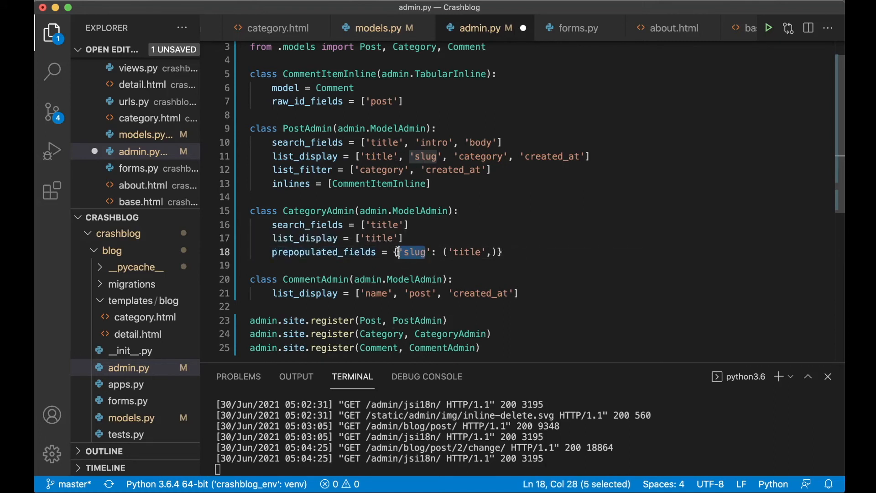
pyautogui.doubleClick(460, 251)
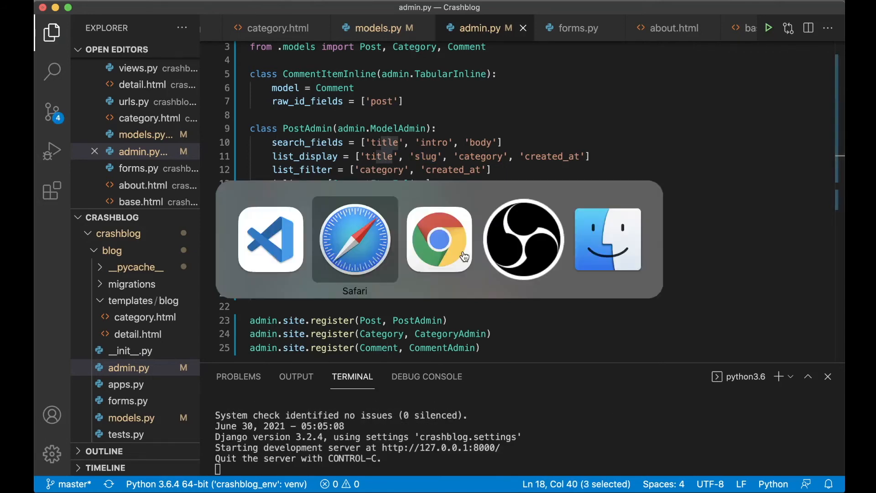
# Add a Python category in the admin, letting the slug autofill to python, and save it
pyautogui.click(439, 239)
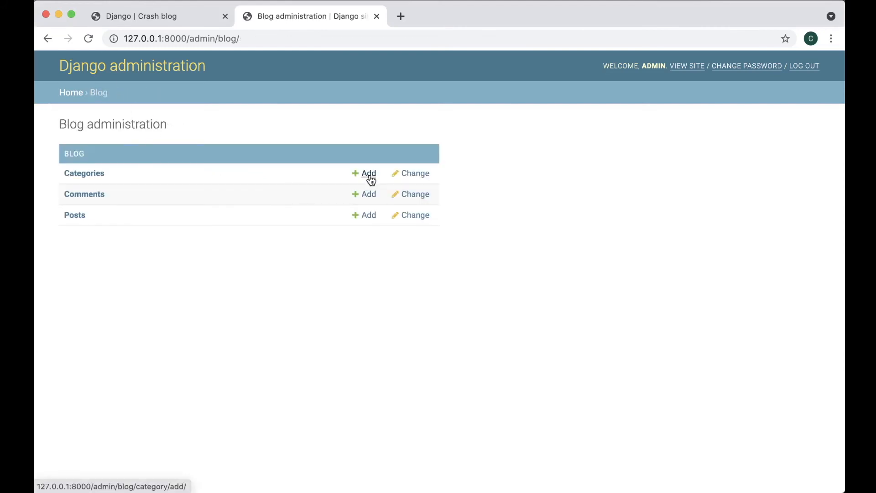
pyautogui.click(368, 173)
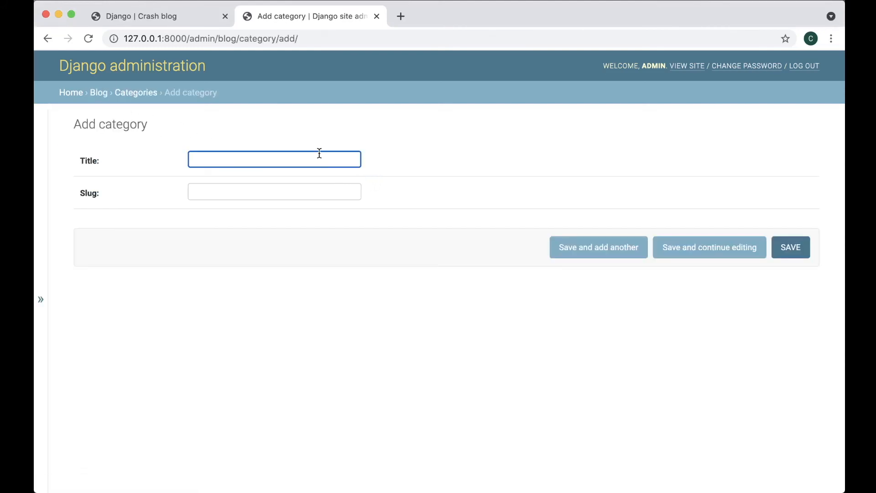
pyautogui.write('Python')
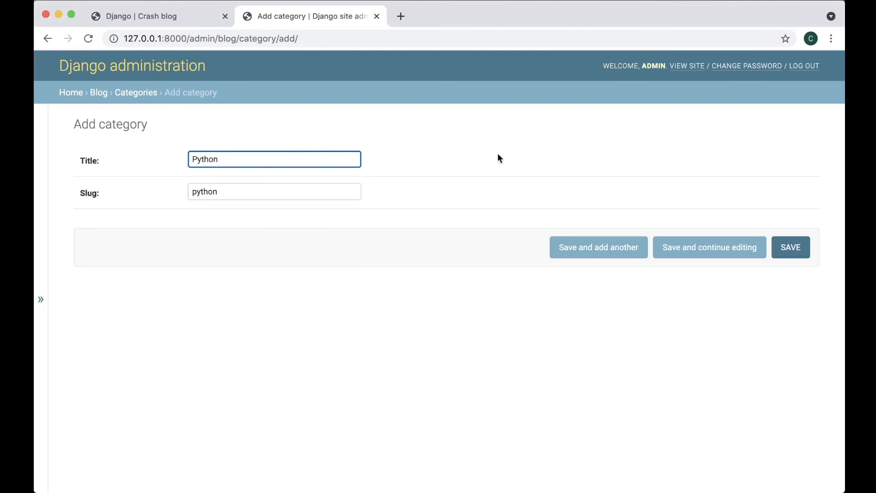
pyautogui.moveTo(326, 163)
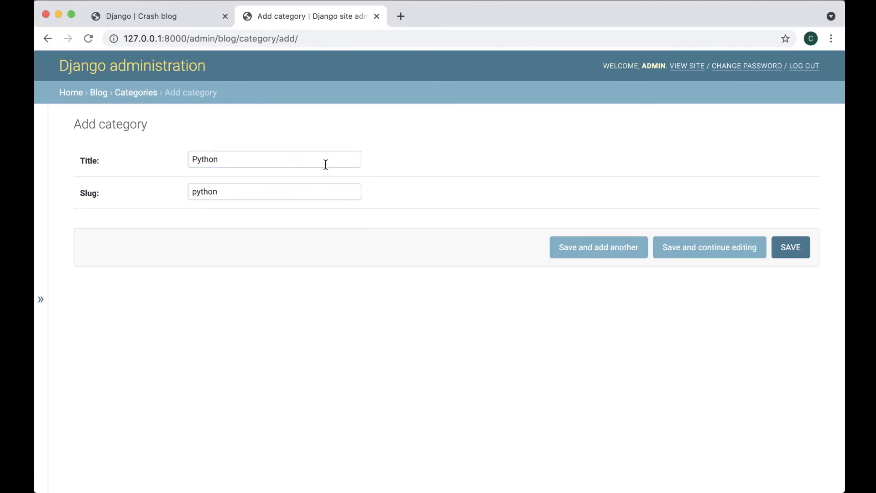
pyautogui.write('asdf')
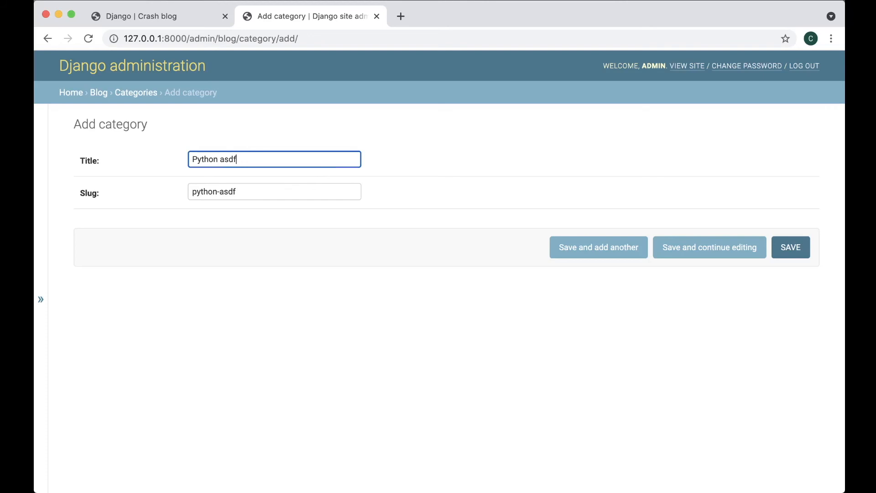
pyautogui.write('asdf')
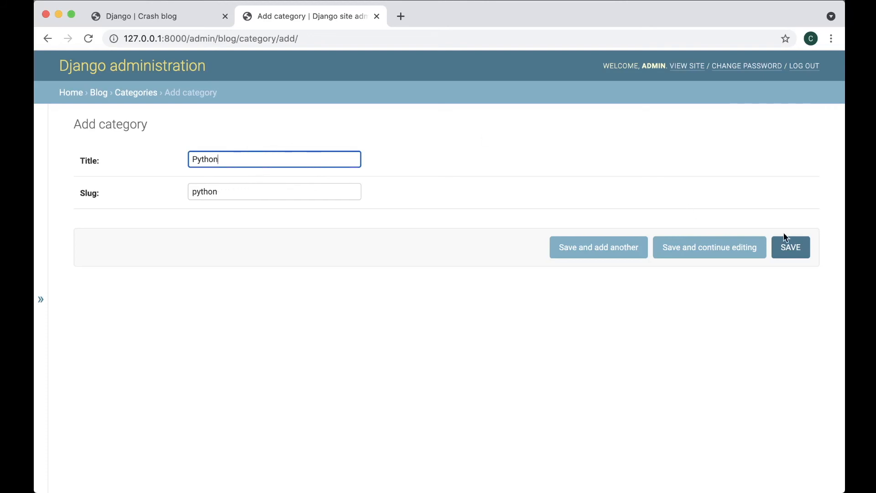
pyautogui.click(789, 247)
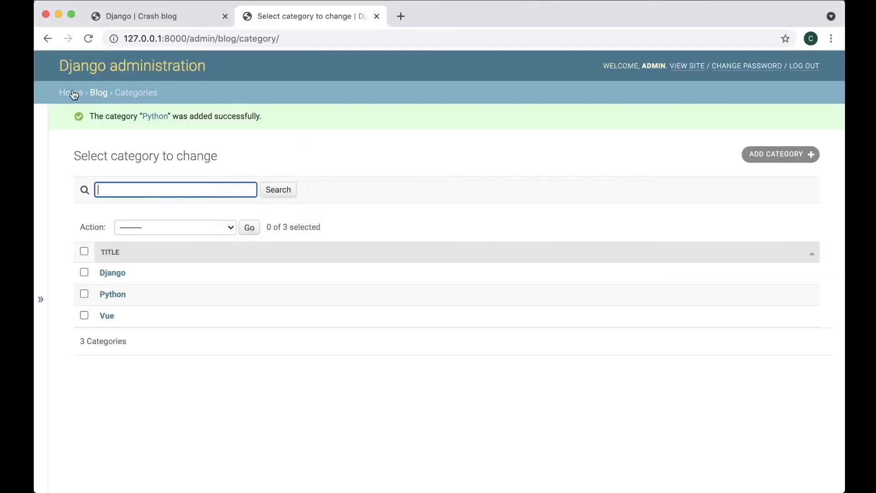
# Create a new post in the Python category with an intro and body and save it
pyautogui.click(99, 93)
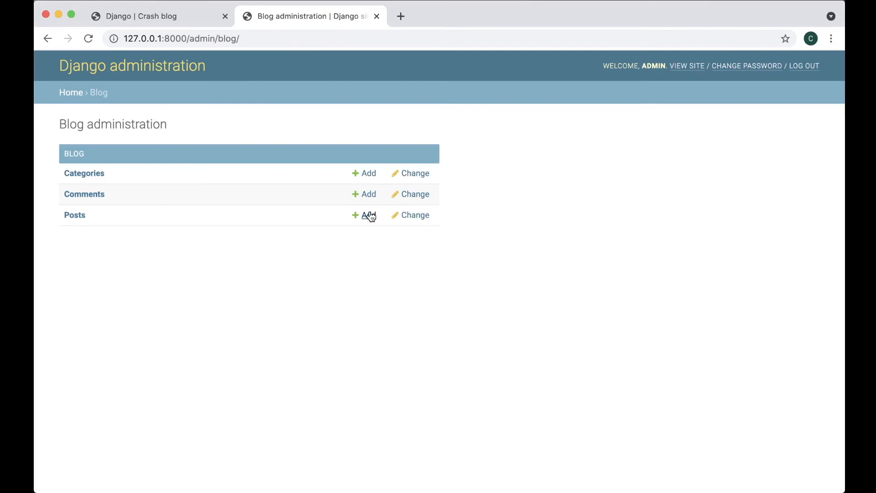
pyautogui.click(364, 215)
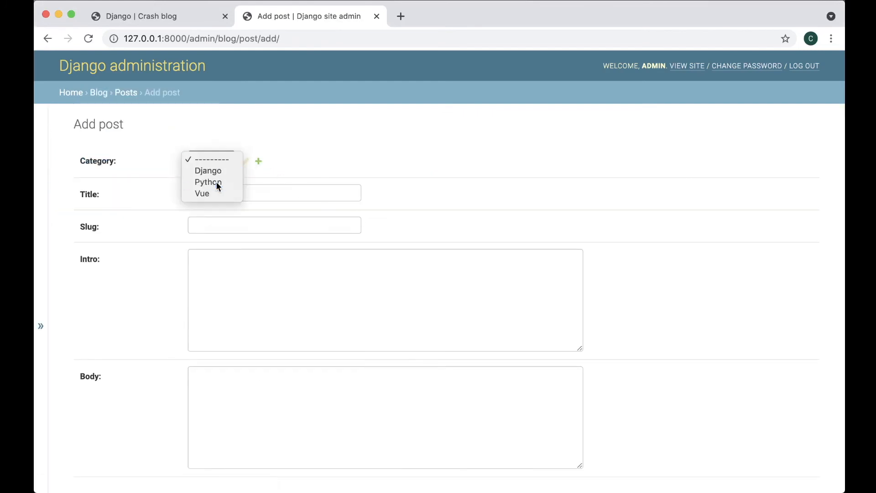
pyautogui.click(208, 182)
pyautogui.write('This is a python post')
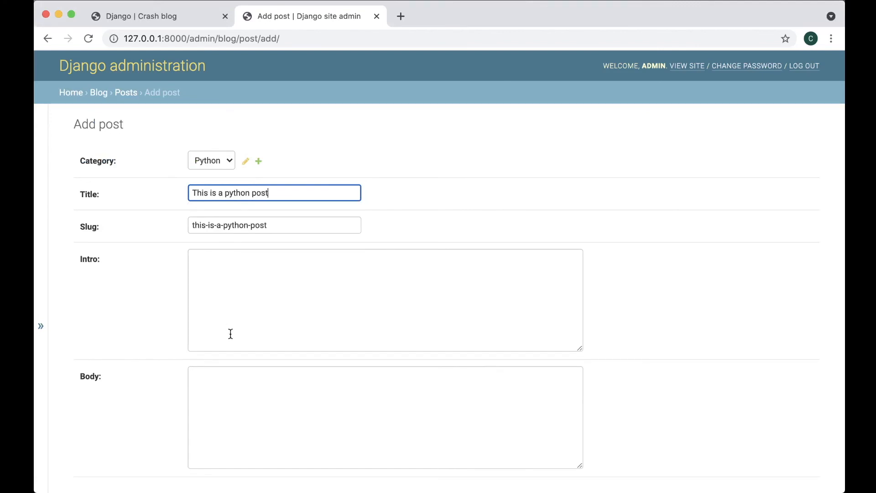
pyautogui.write('The intro t')
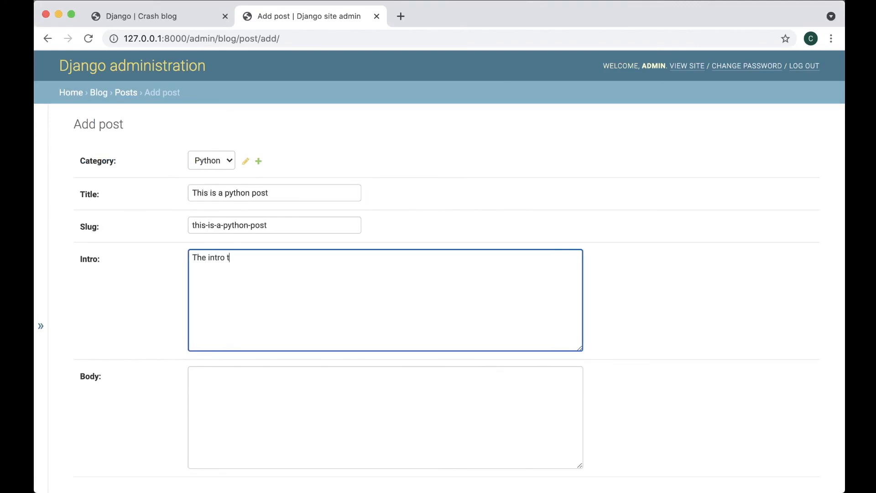
pyautogui.write('o the python post')
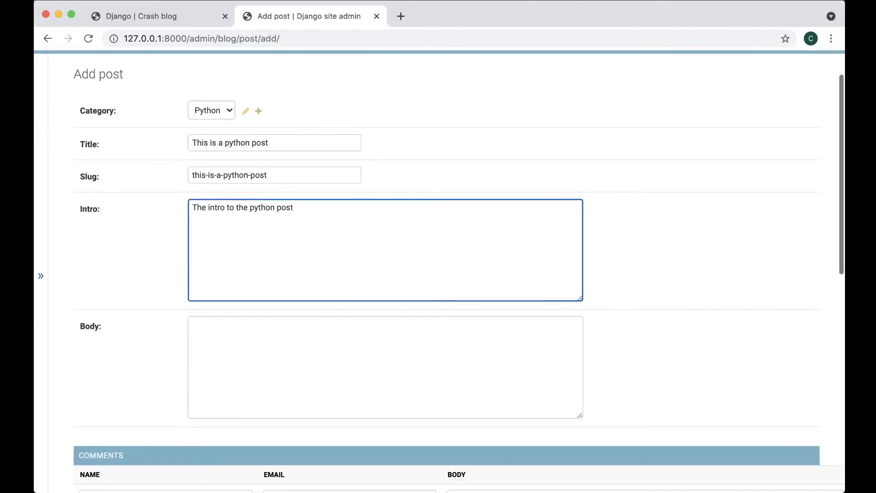
pyautogui.write('And ths')
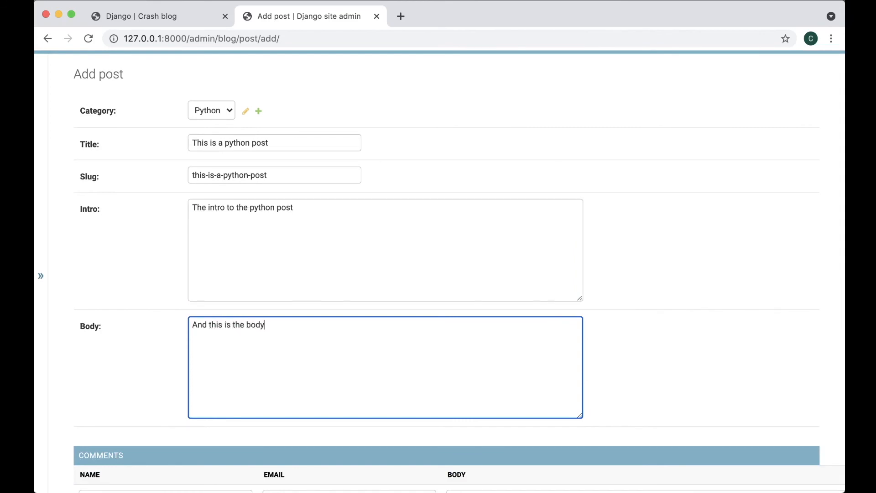
pyautogui.scroll(-3)
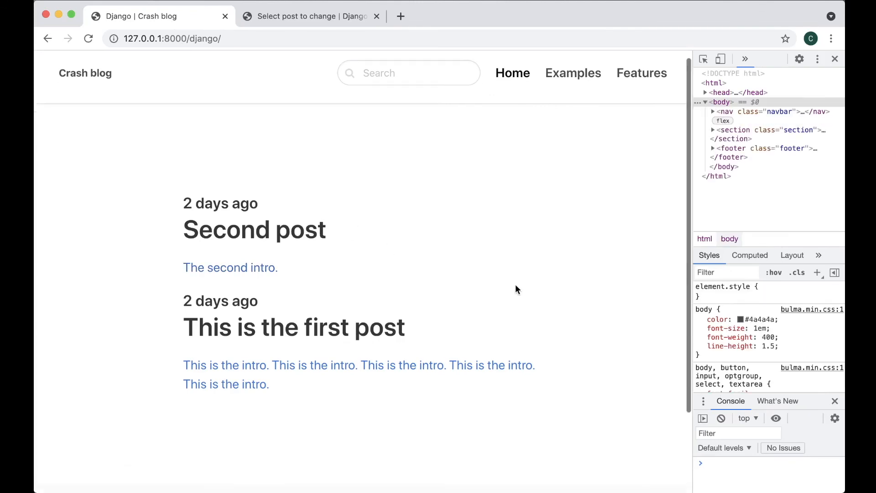
# Confirm the new python post leads the Crash blog homepage, then return to the admin
pyautogui.click(85, 73)
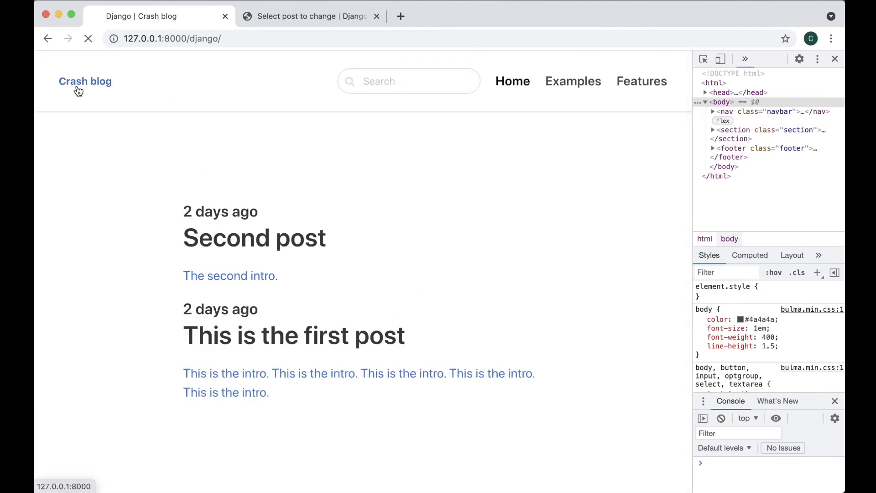
pyautogui.click(85, 81)
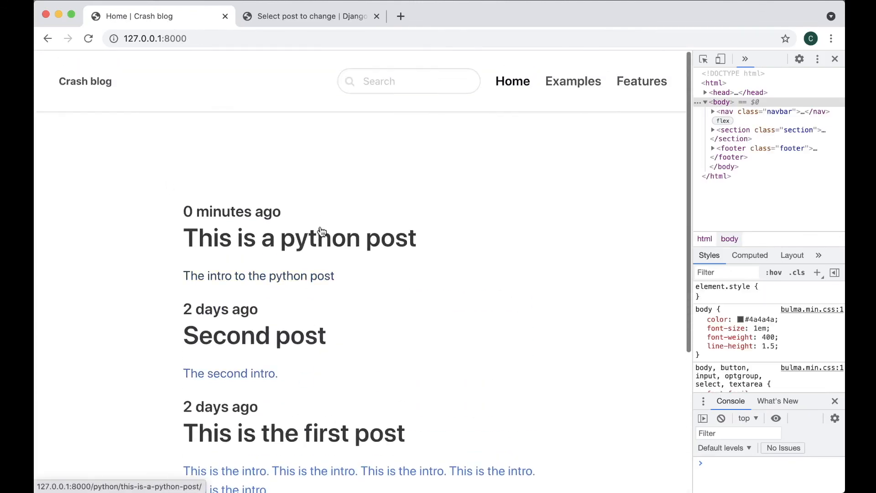
pyautogui.click(311, 15)
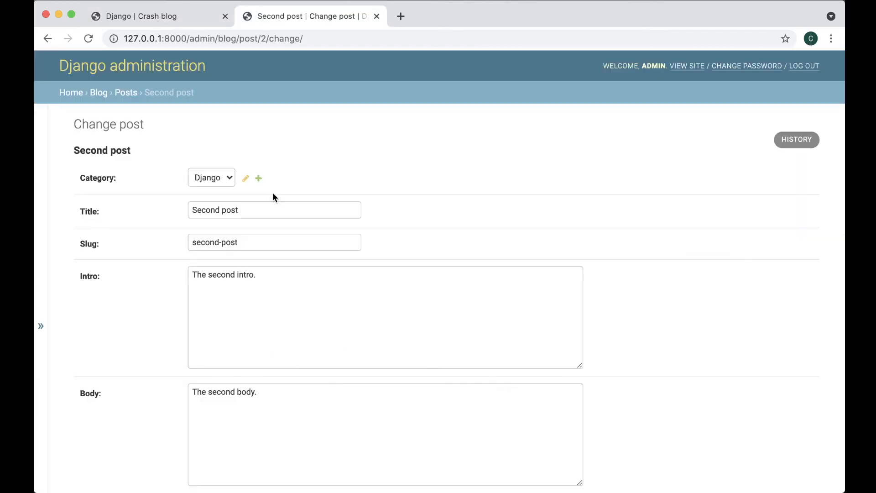
# Return to the admin's Posts list via the breadcrumb
pyautogui.click(126, 92)
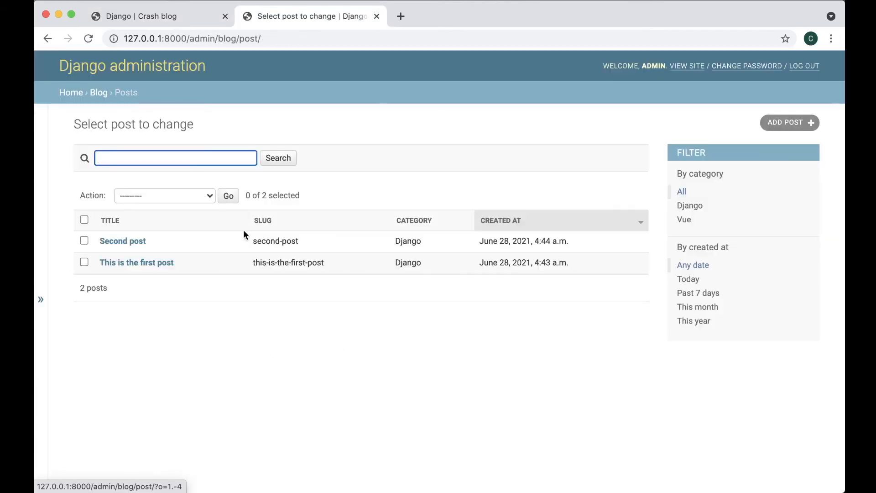
pyautogui.moveTo(342, 380)
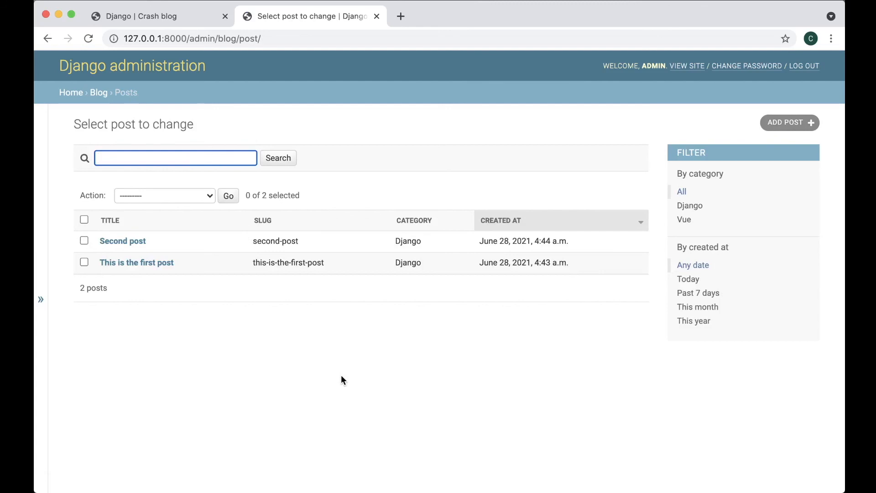
pyautogui.moveTo(295, 353)
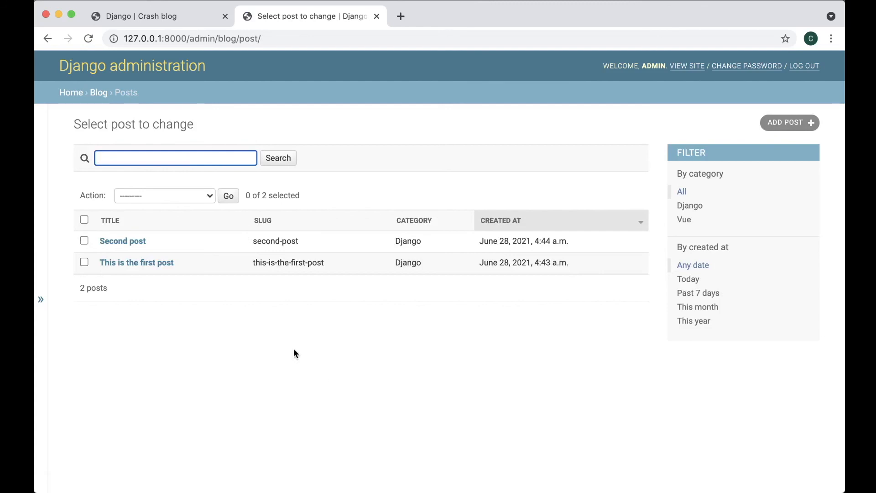
pyautogui.click(163, 195)
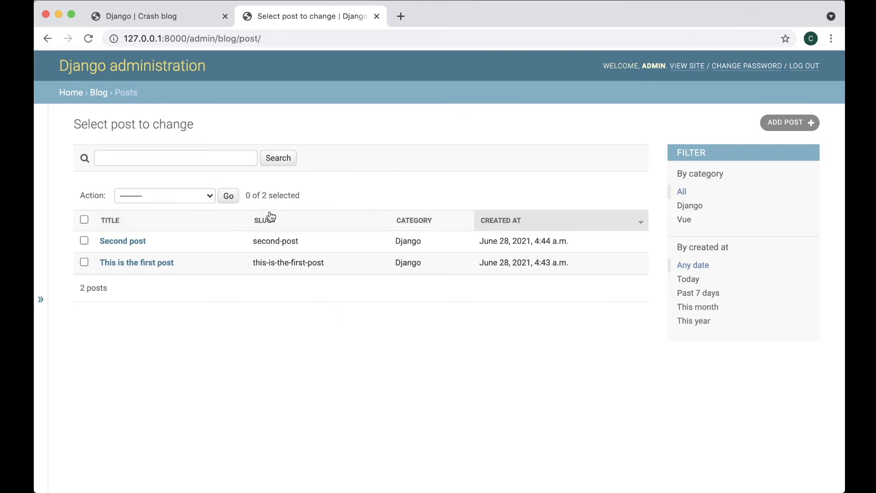
pyautogui.moveTo(373, 275)
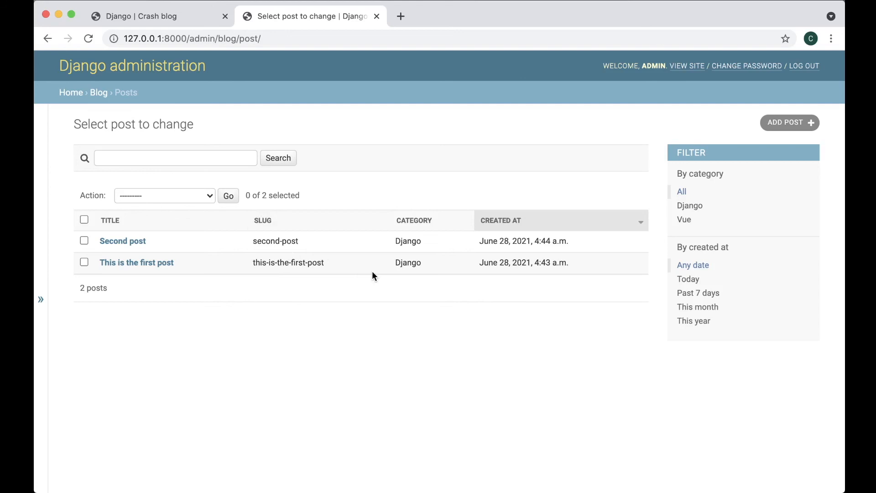
pyautogui.moveTo(603, 289)
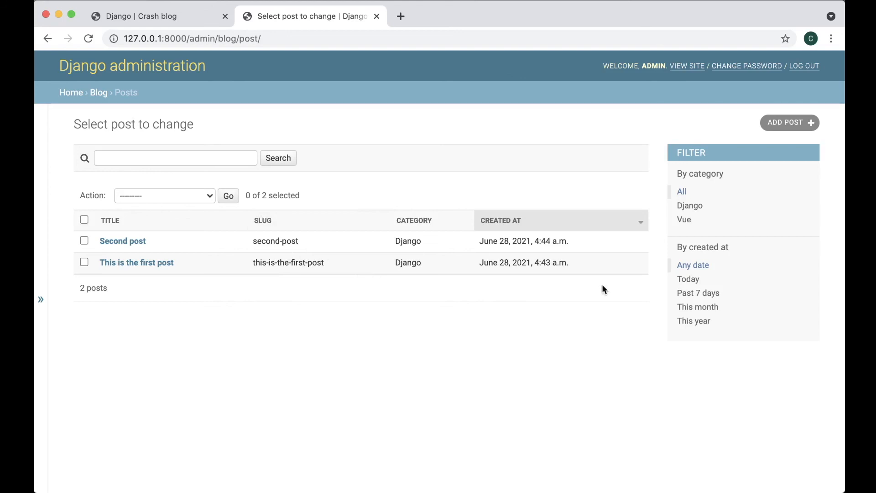
pyautogui.moveTo(450, 271)
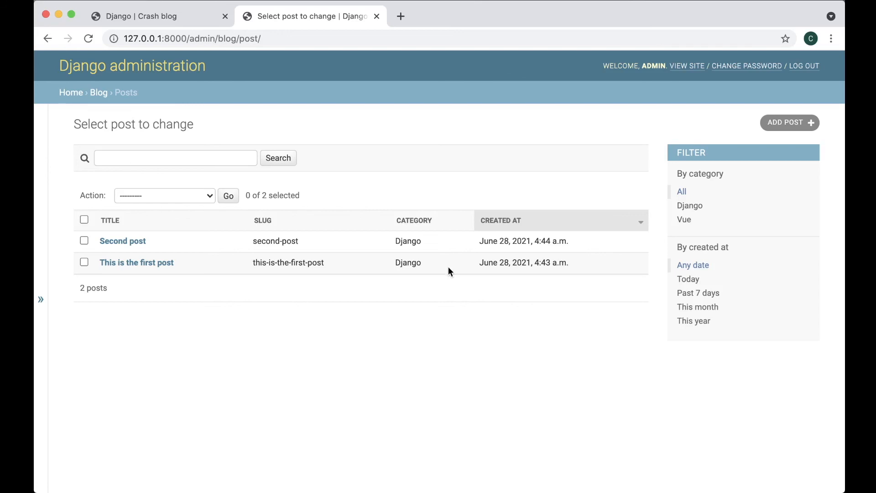
pyautogui.moveTo(484, 260)
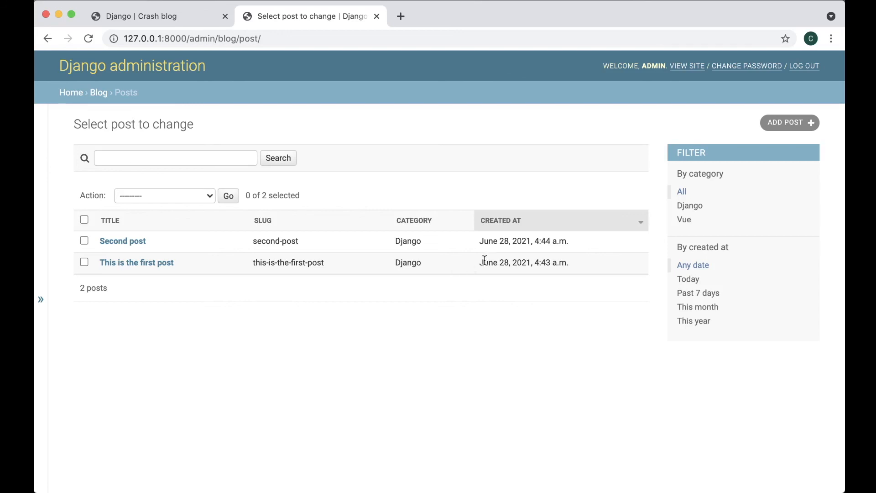
pyautogui.moveTo(426, 139)
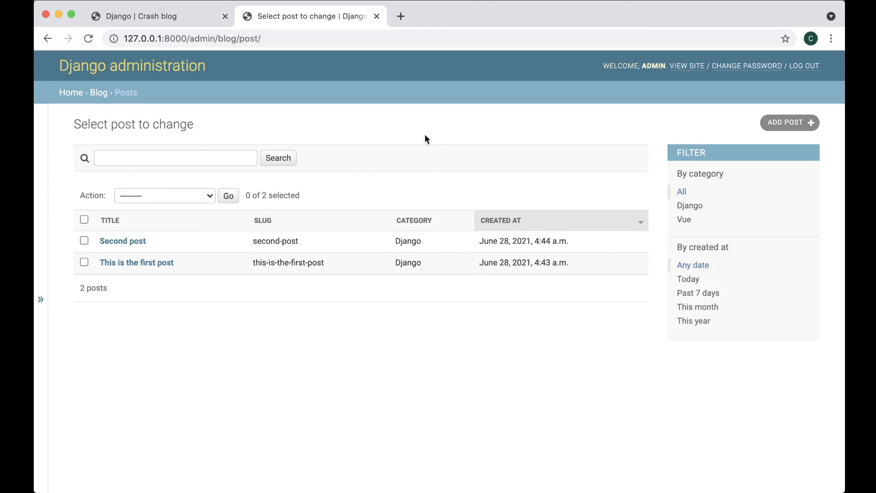
pyautogui.moveTo(357, 200)
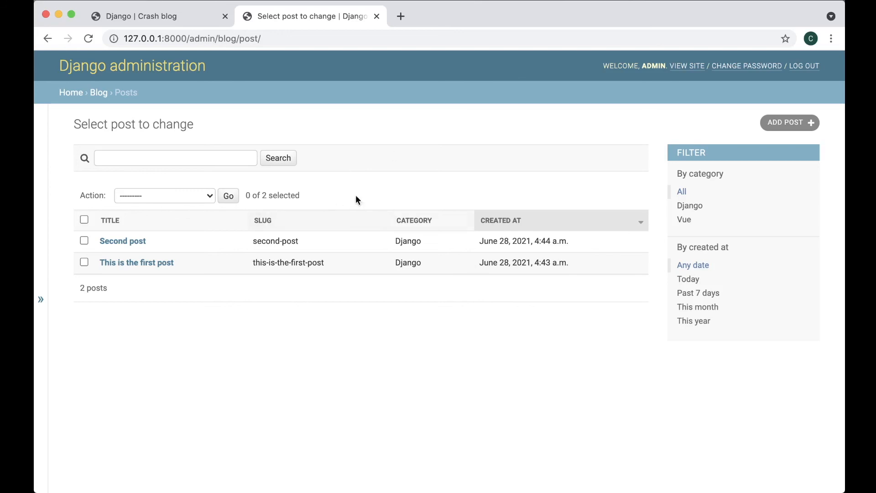
pyautogui.moveTo(432, 109)
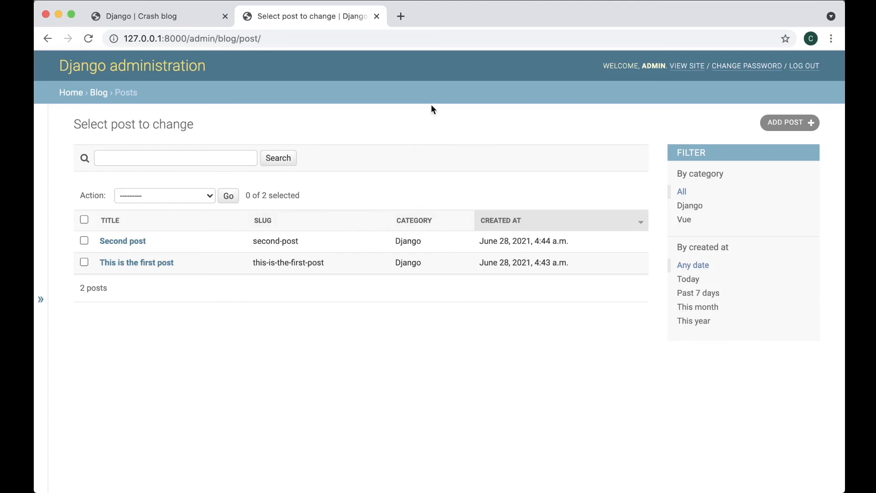